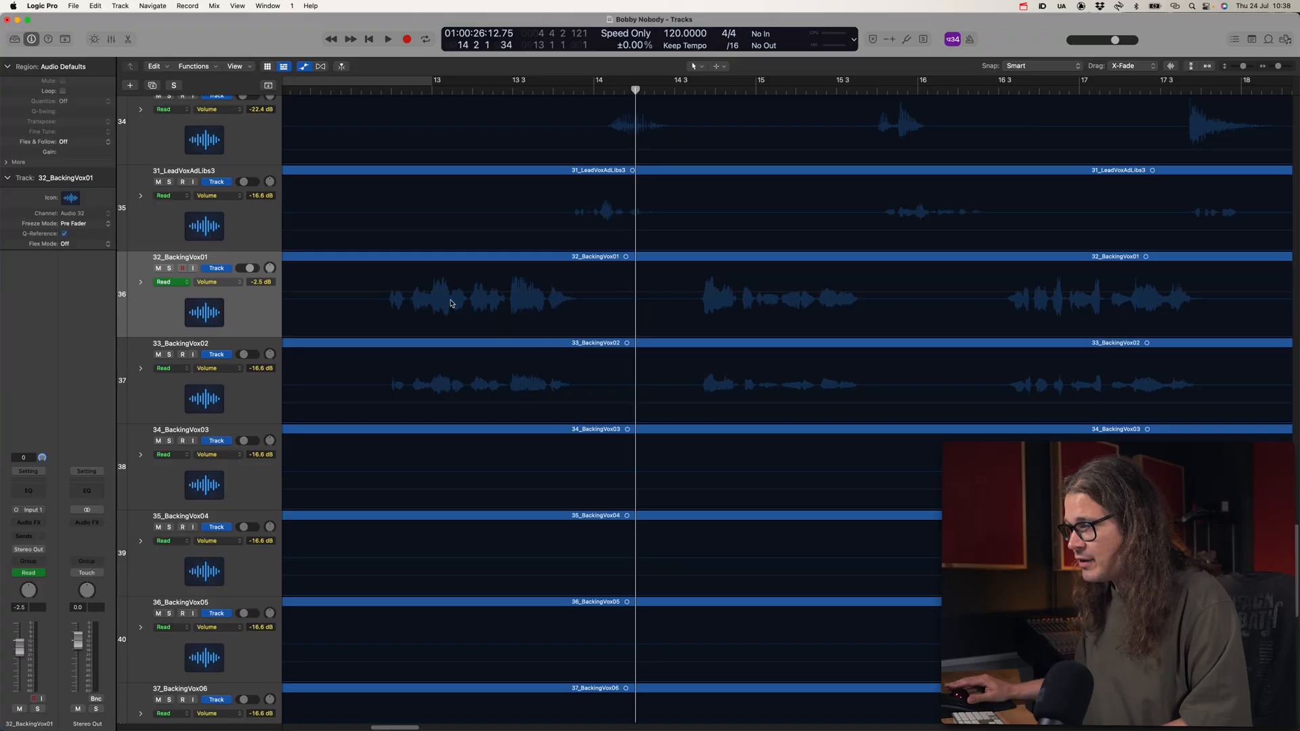
pyautogui.moveTo(546, 298)
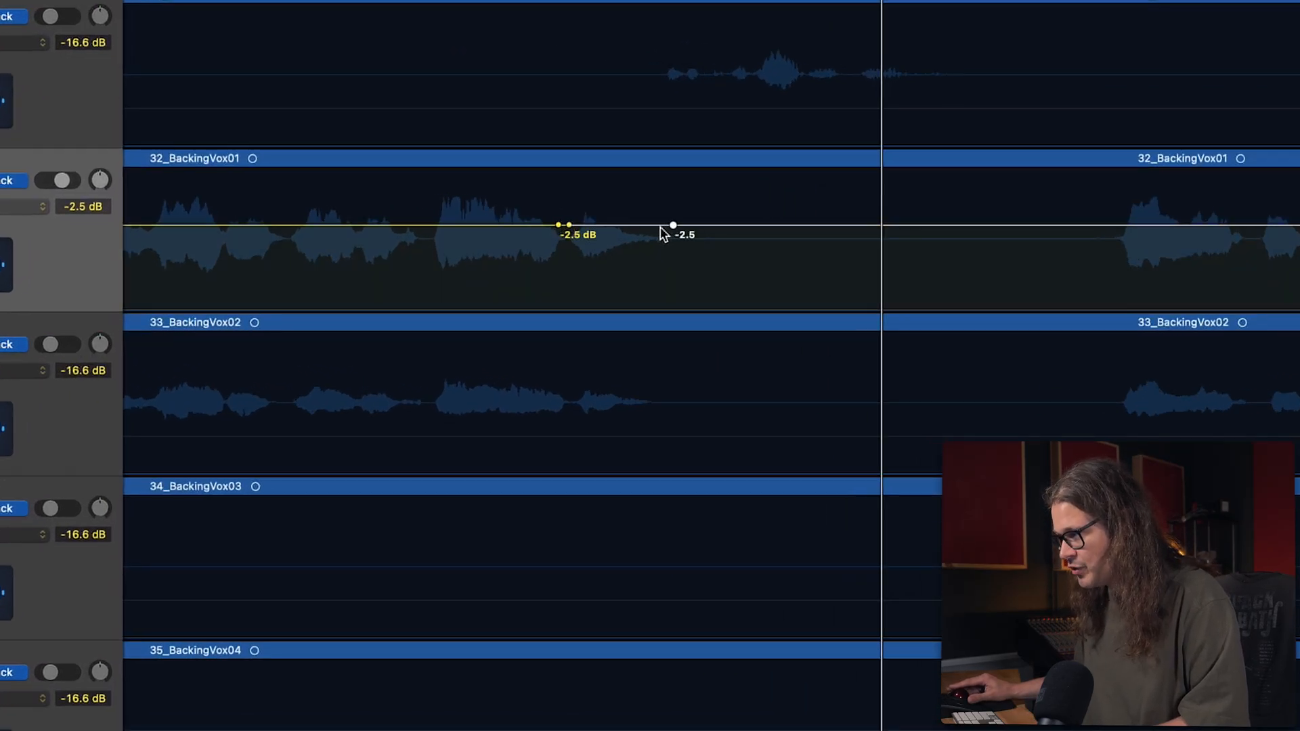
# Step: Switch to the Marquee tool and mark a range over part of the 32_BackingVox01 vocal
pyautogui.moveTo(673, 225); pyautogui.dragTo(659, 206)
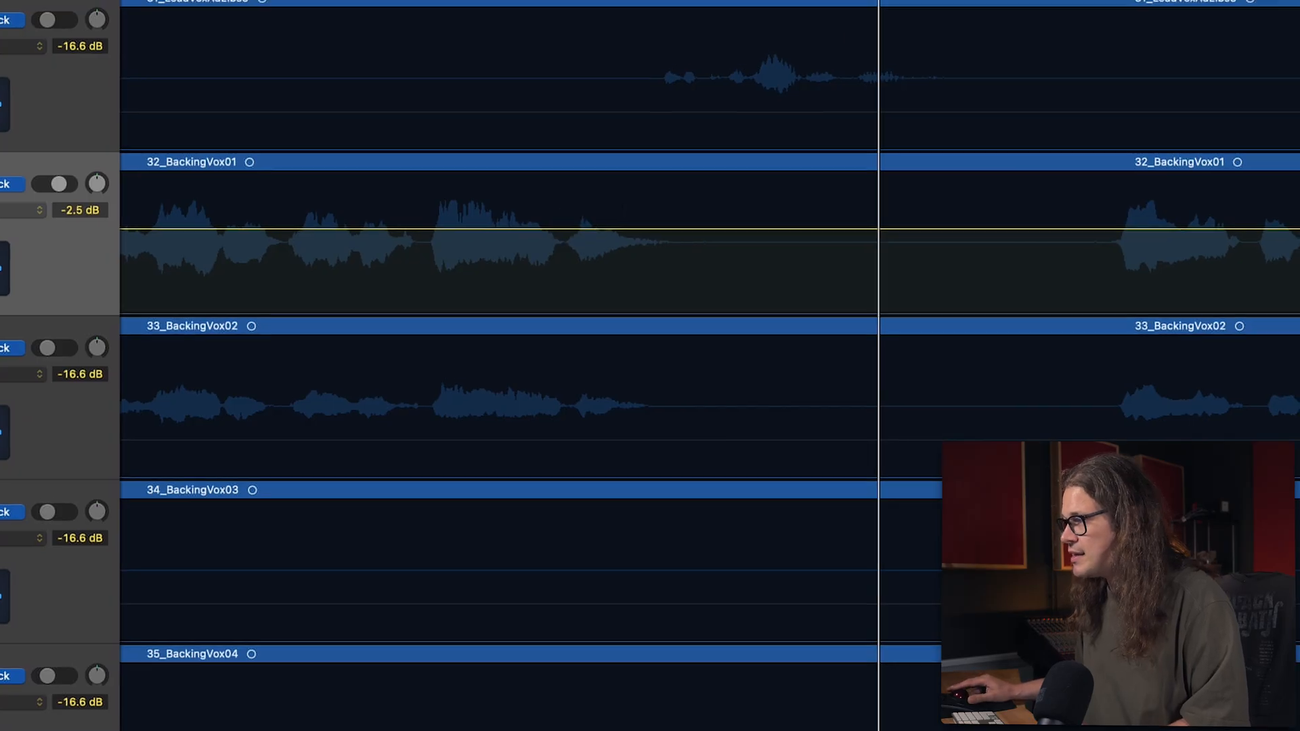
pyautogui.click(711, 80)
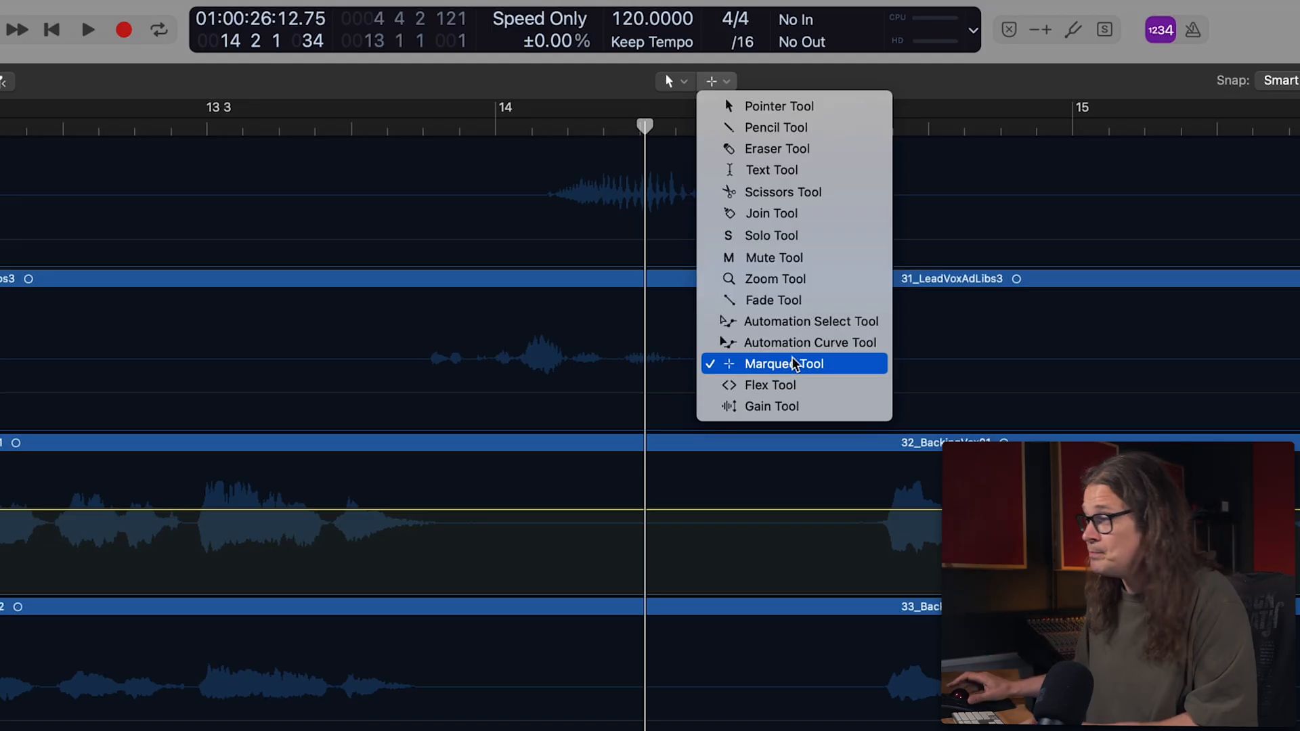
pyautogui.click(784, 363)
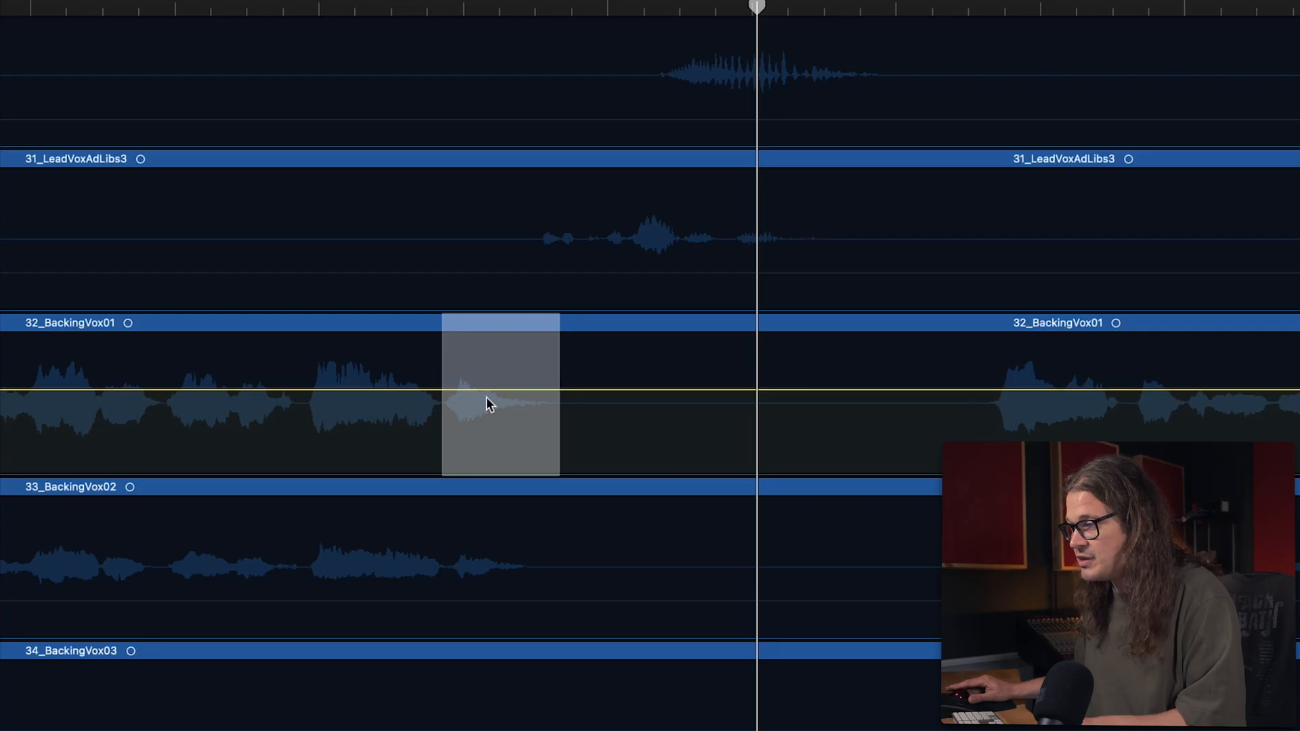
pyautogui.moveTo(500, 402); pyautogui.dragTo(500, 368)
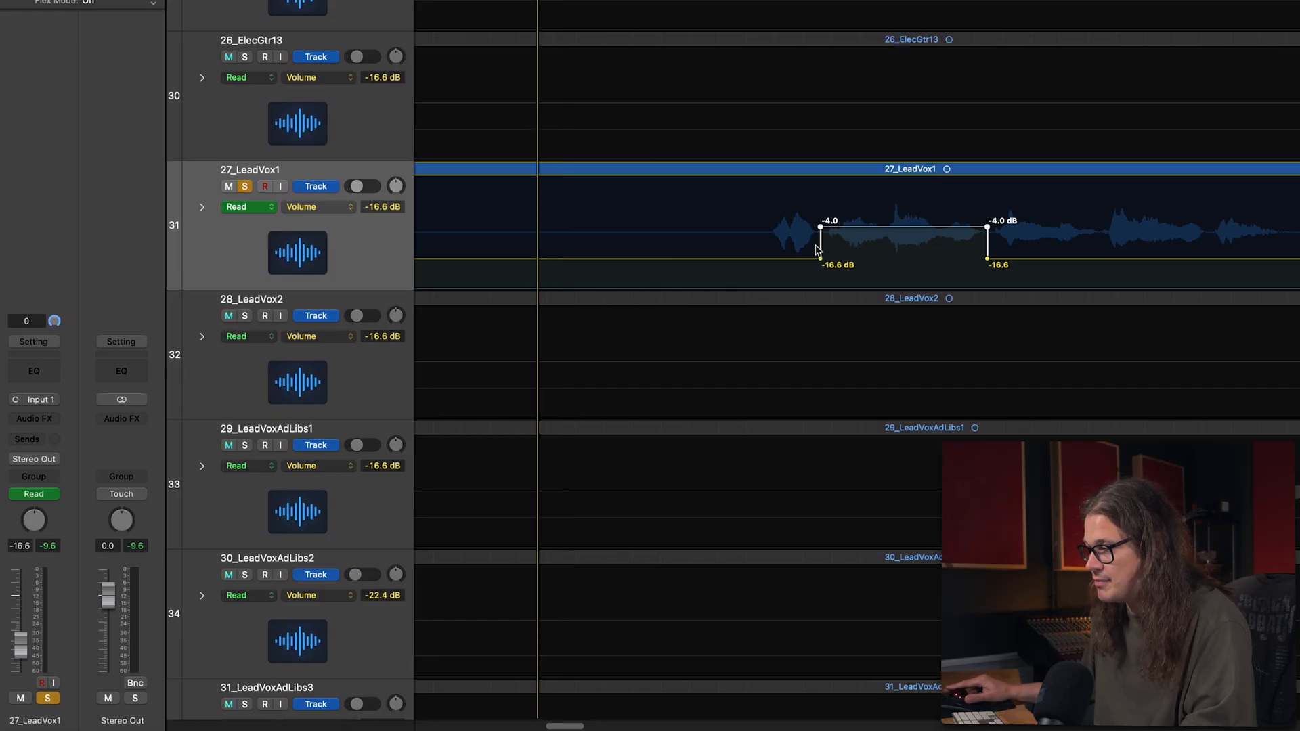
pyautogui.moveTo(942, 207)
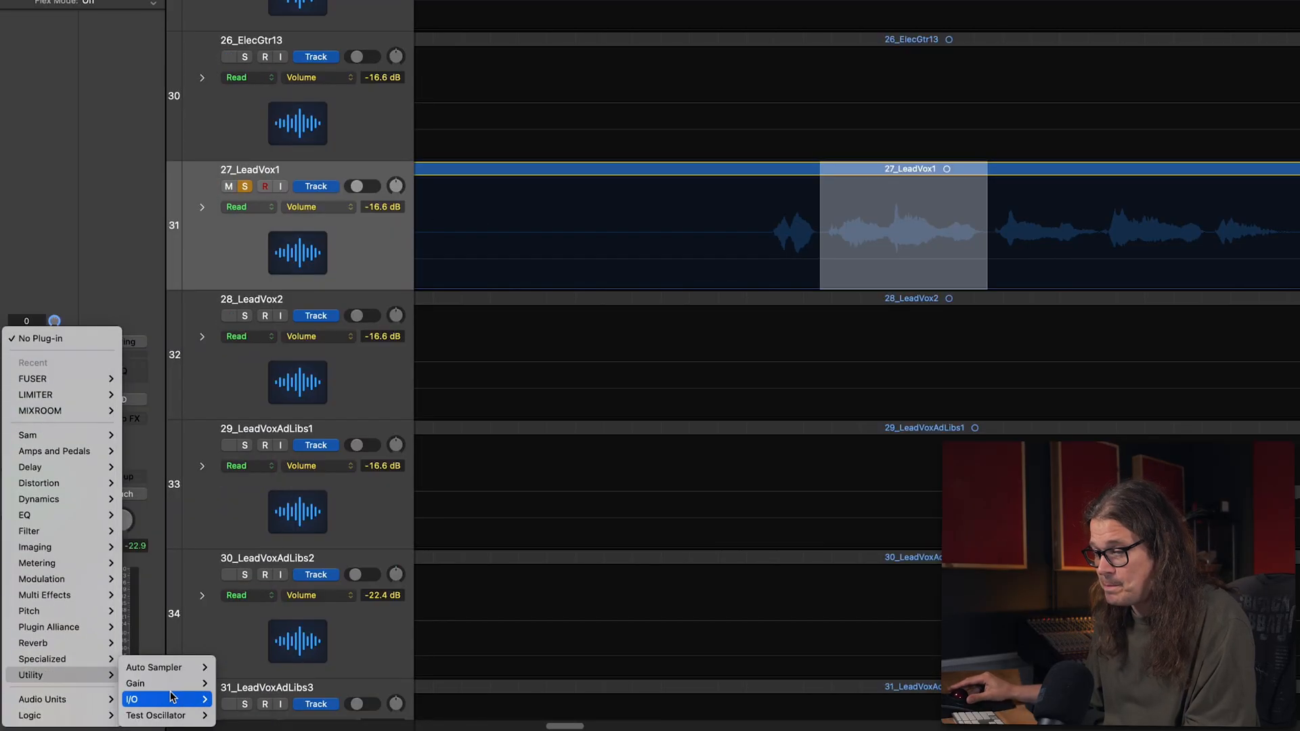
# Step: Insert a Utility Gain plugin on 27_LeadVox1 and raise its gain to +12.1 dB
pyautogui.click(134, 683)
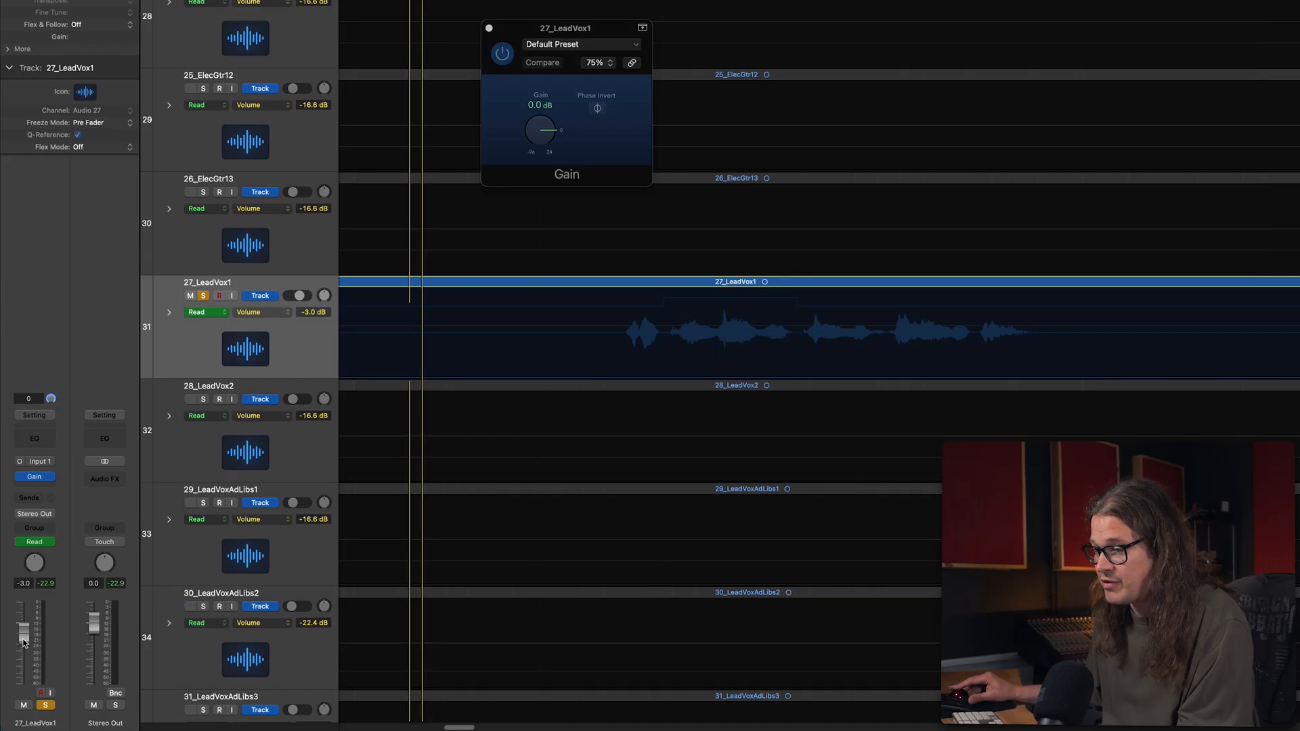
pyautogui.moveTo(540, 130); pyautogui.dragTo(547, 121)
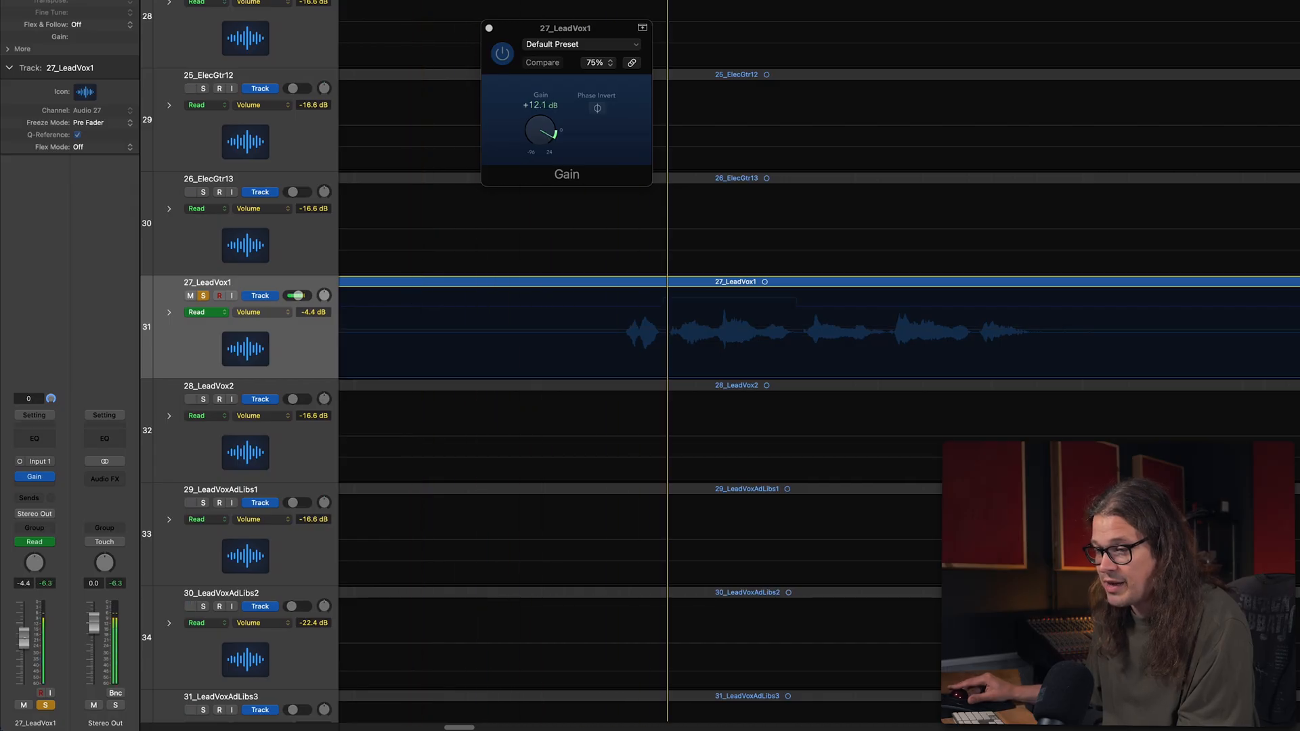
pyautogui.moveTo(540, 130); pyautogui.dragTo(540, 130)
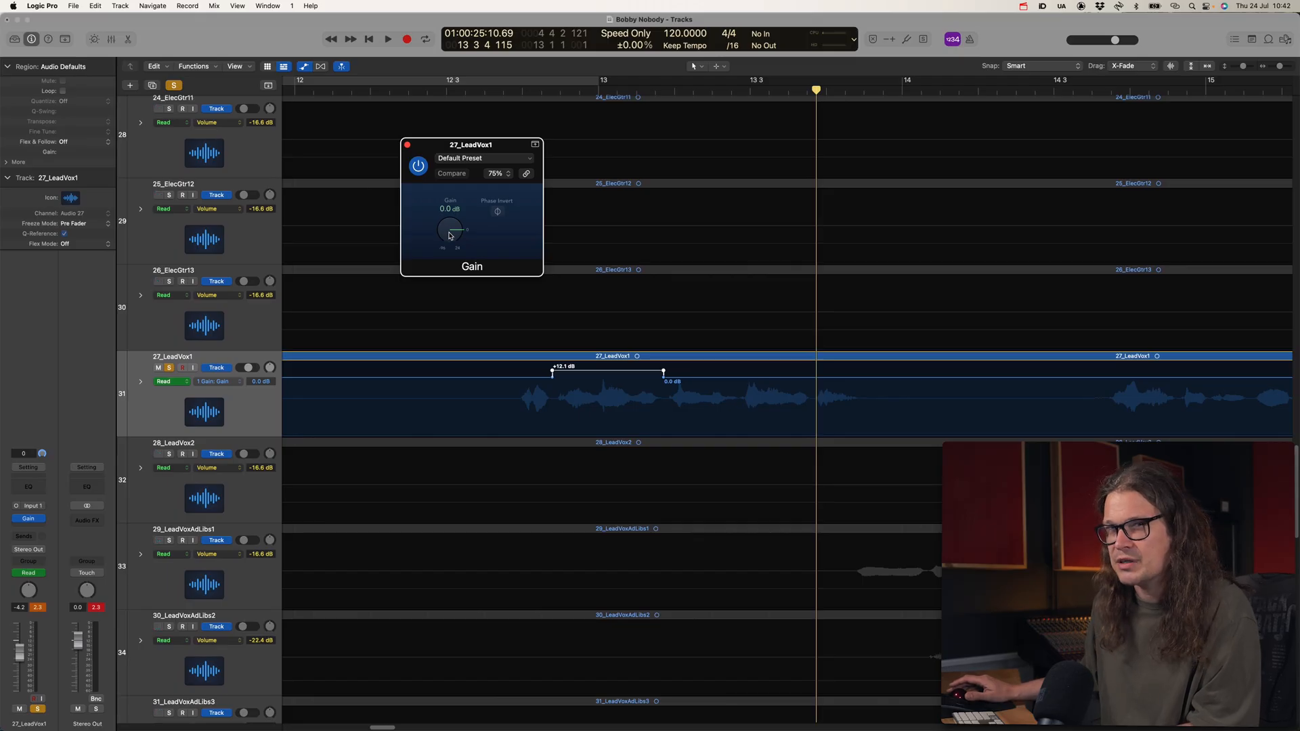
# Step: Enable Autoselect Automation Parameter in Read Mode from the Mix menu
pyautogui.click(215, 5)
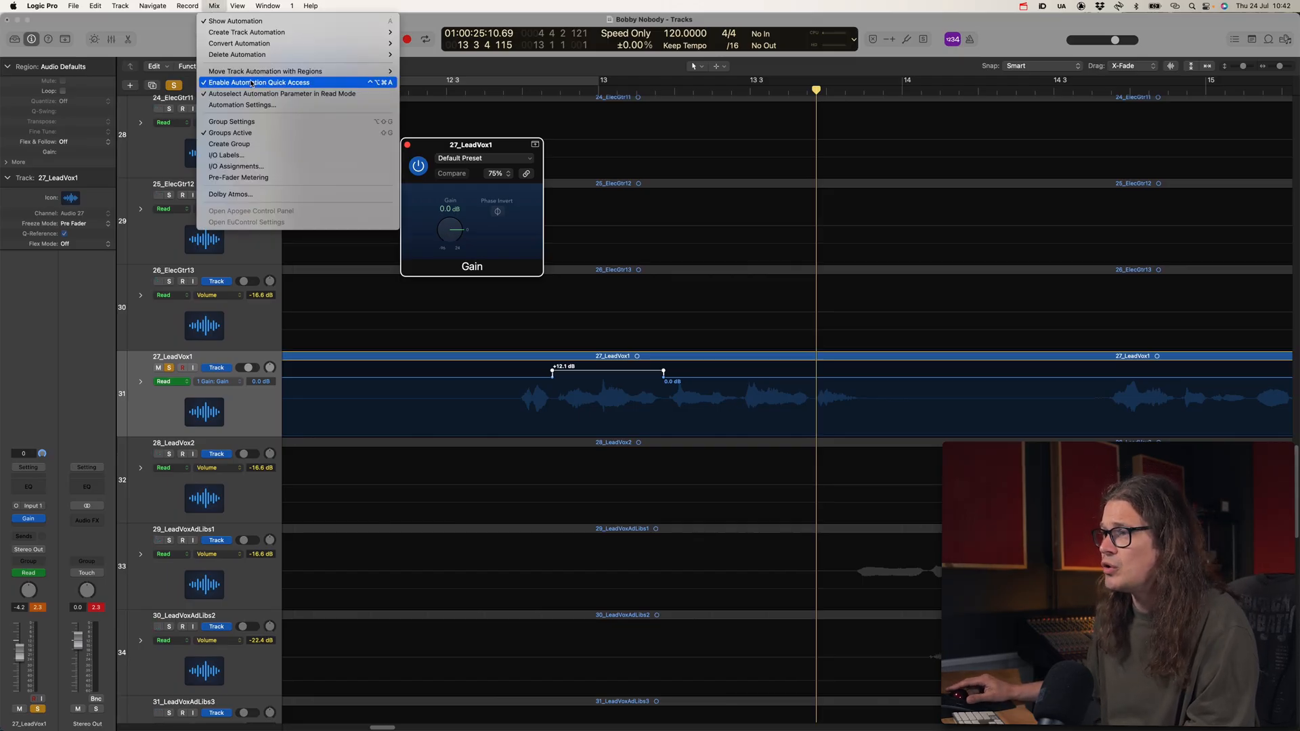
pyautogui.moveTo(282, 93)
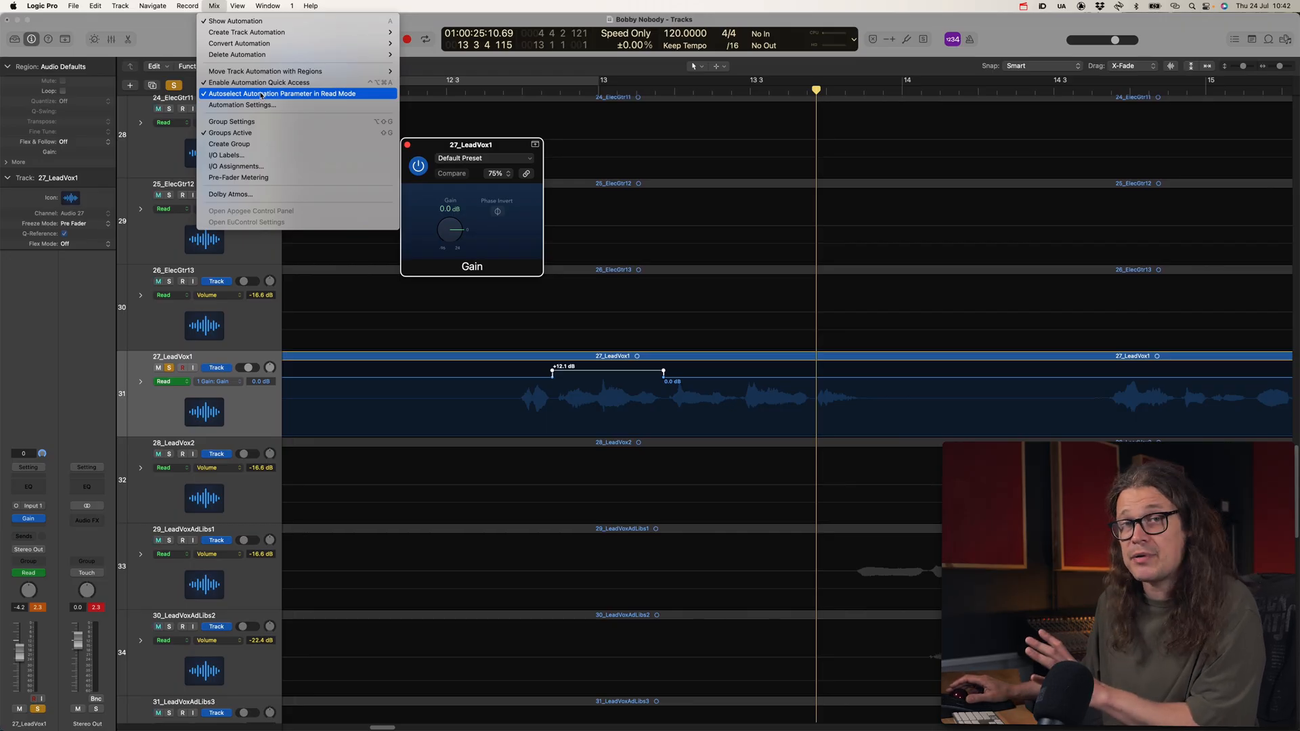
pyautogui.click(153, 6)
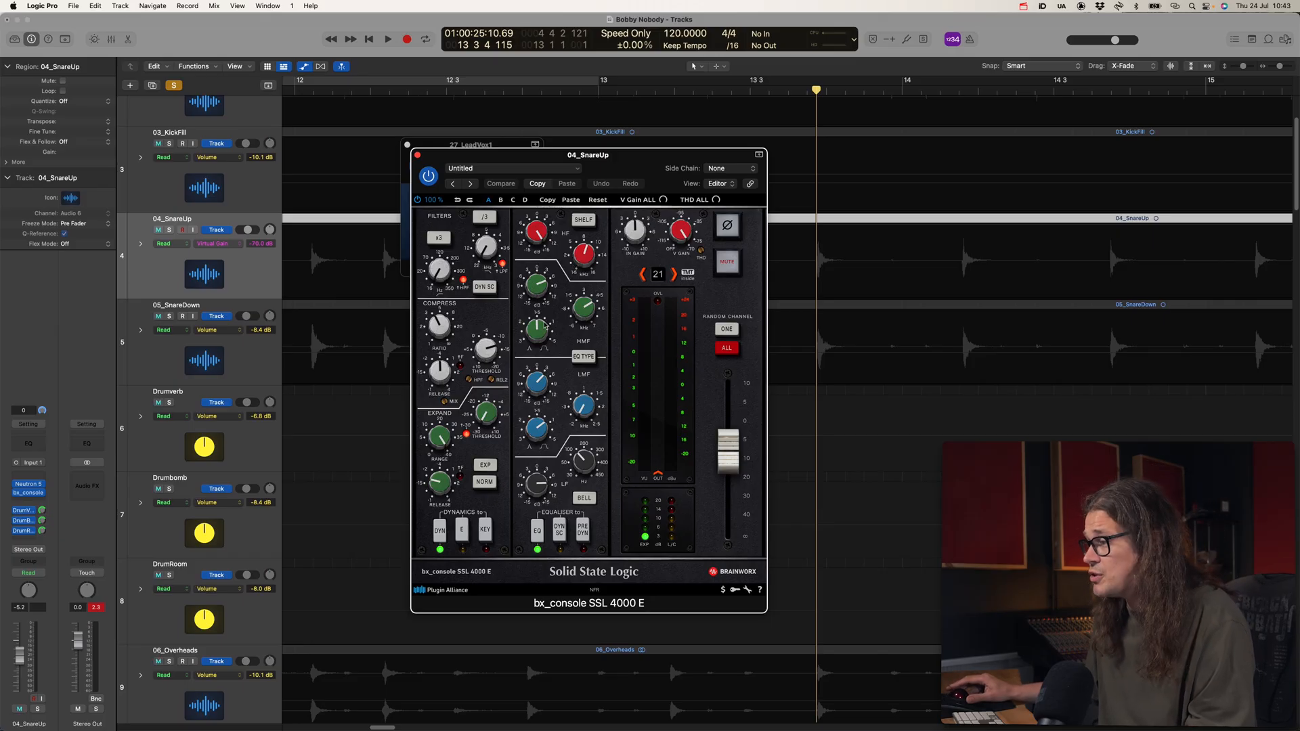
pyautogui.moveTo(490, 358)
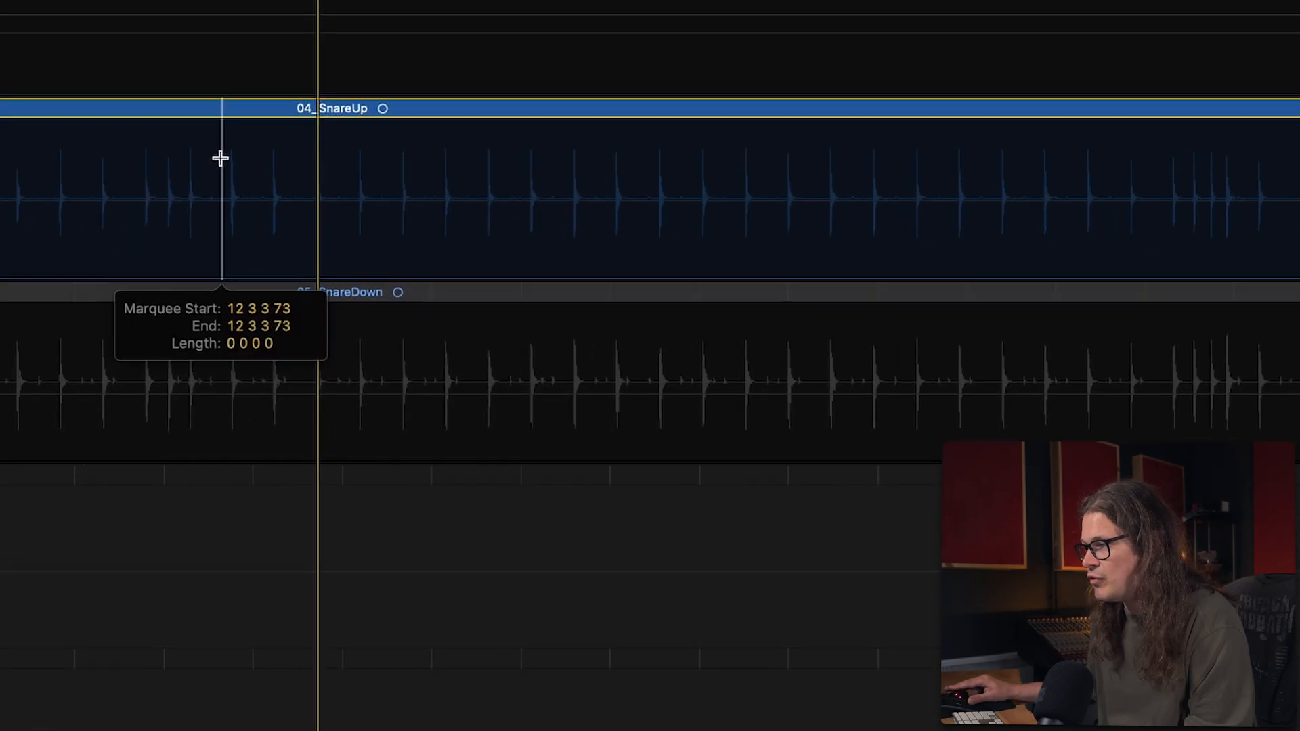
# Step: Mark a marquee range on 04_SnareUp spanning three snare hits from bar 11 into bar 12
pyautogui.moveTo(222, 157); pyautogui.dragTo(256, 157)
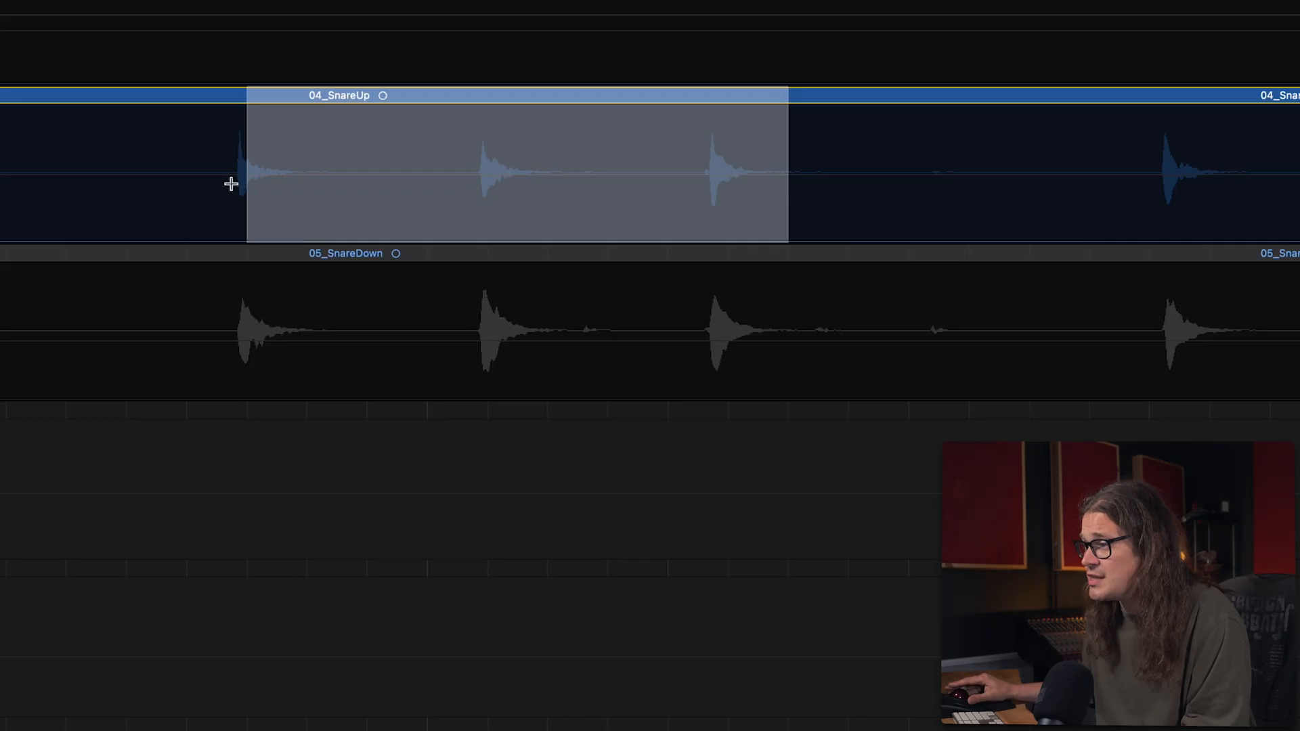
pyautogui.moveTo(232, 183); pyautogui.dragTo(788, 164)
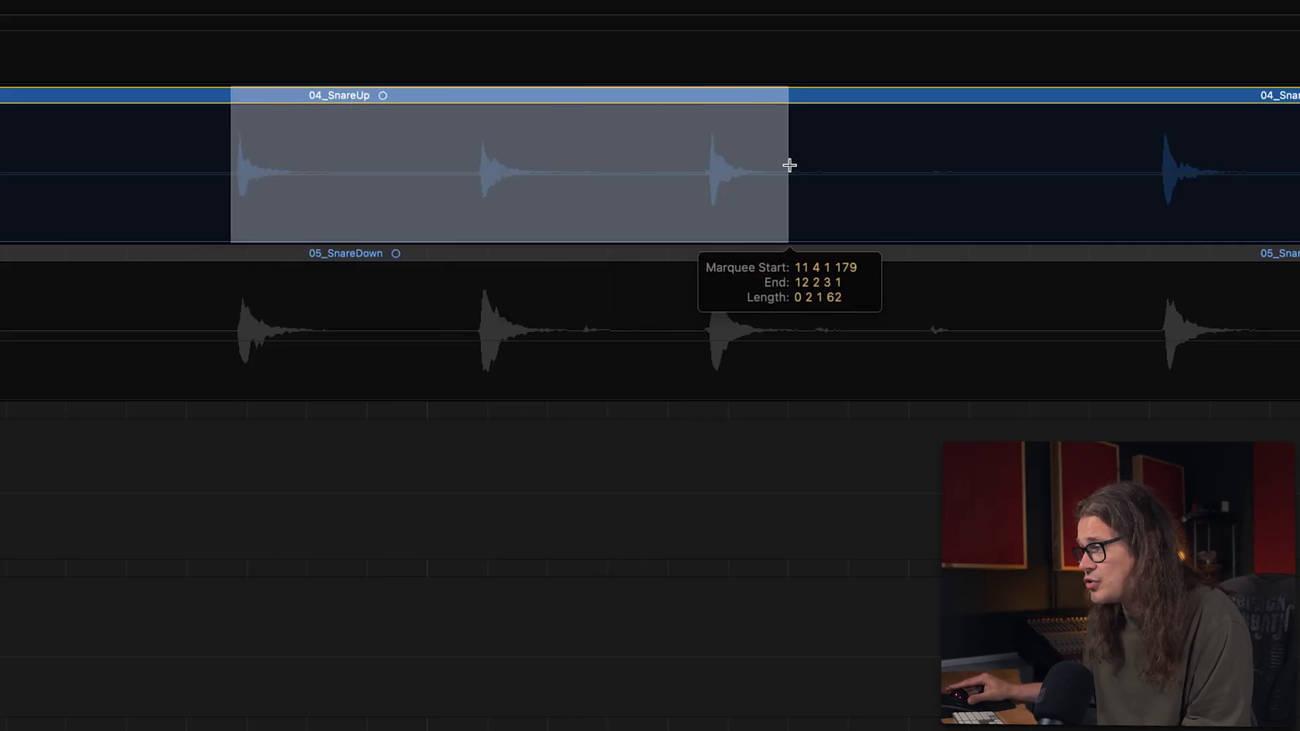
pyautogui.moveTo(789, 164); pyautogui.dragTo(825, 164)
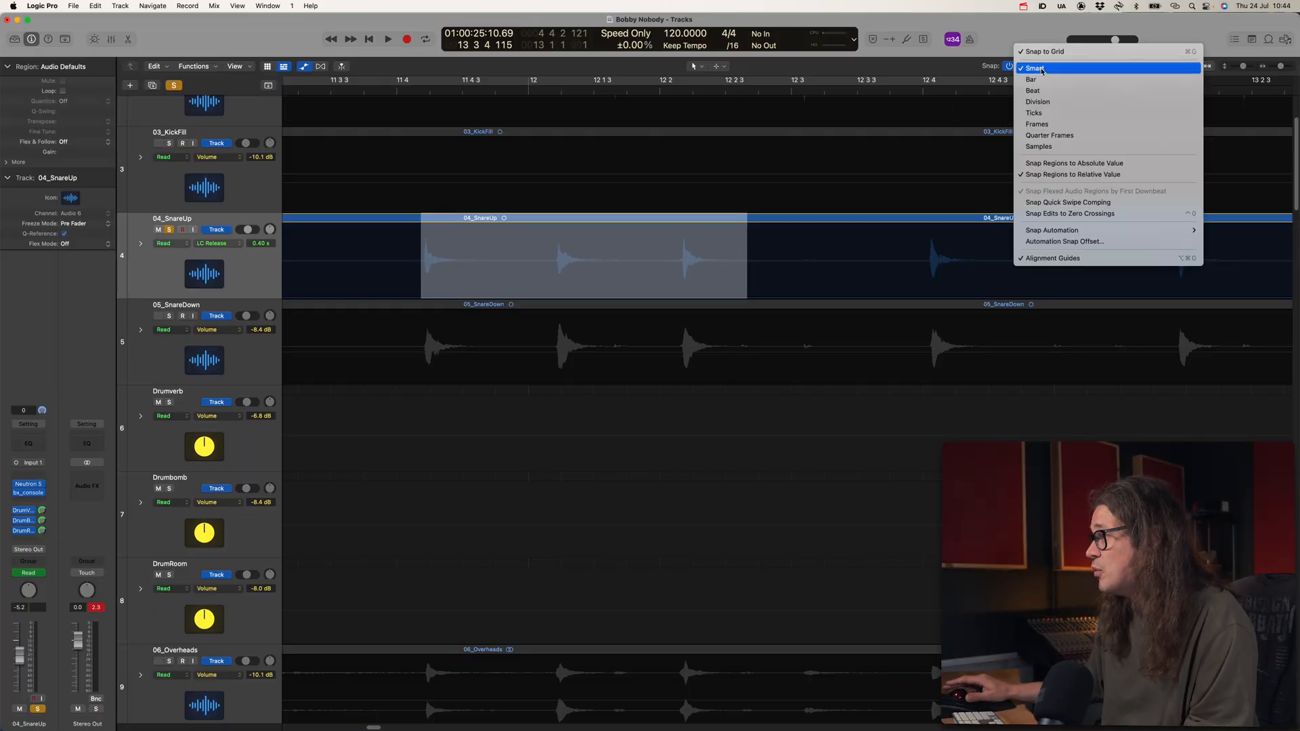
pyautogui.moveTo(1064, 241)
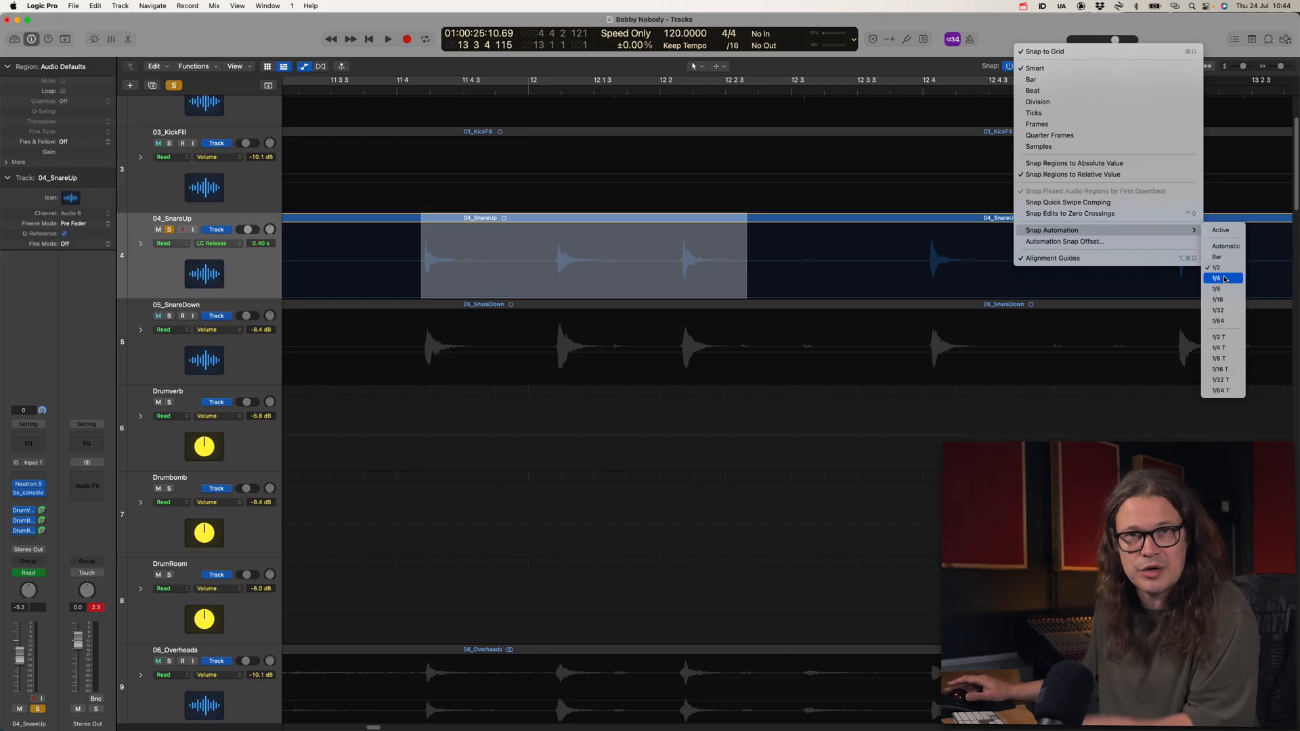
pyautogui.moveTo(1225, 278)
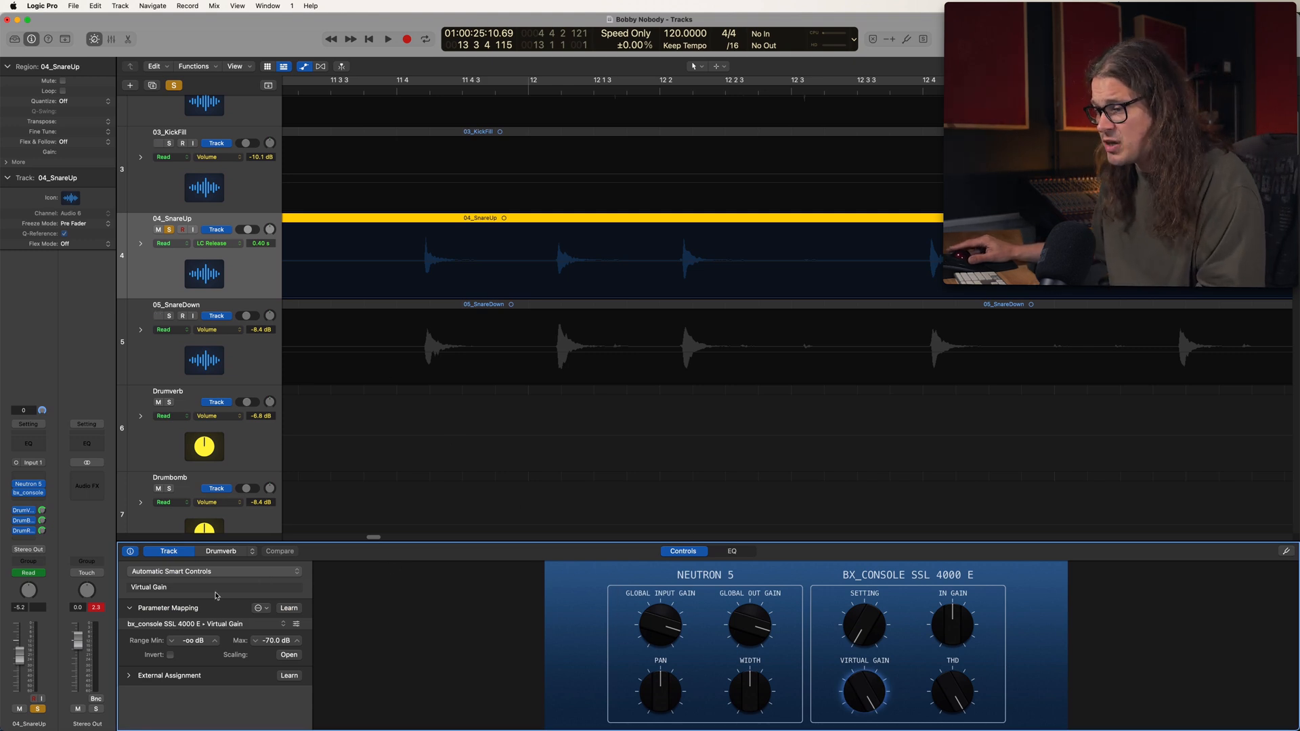
pyautogui.moveTo(131, 551)
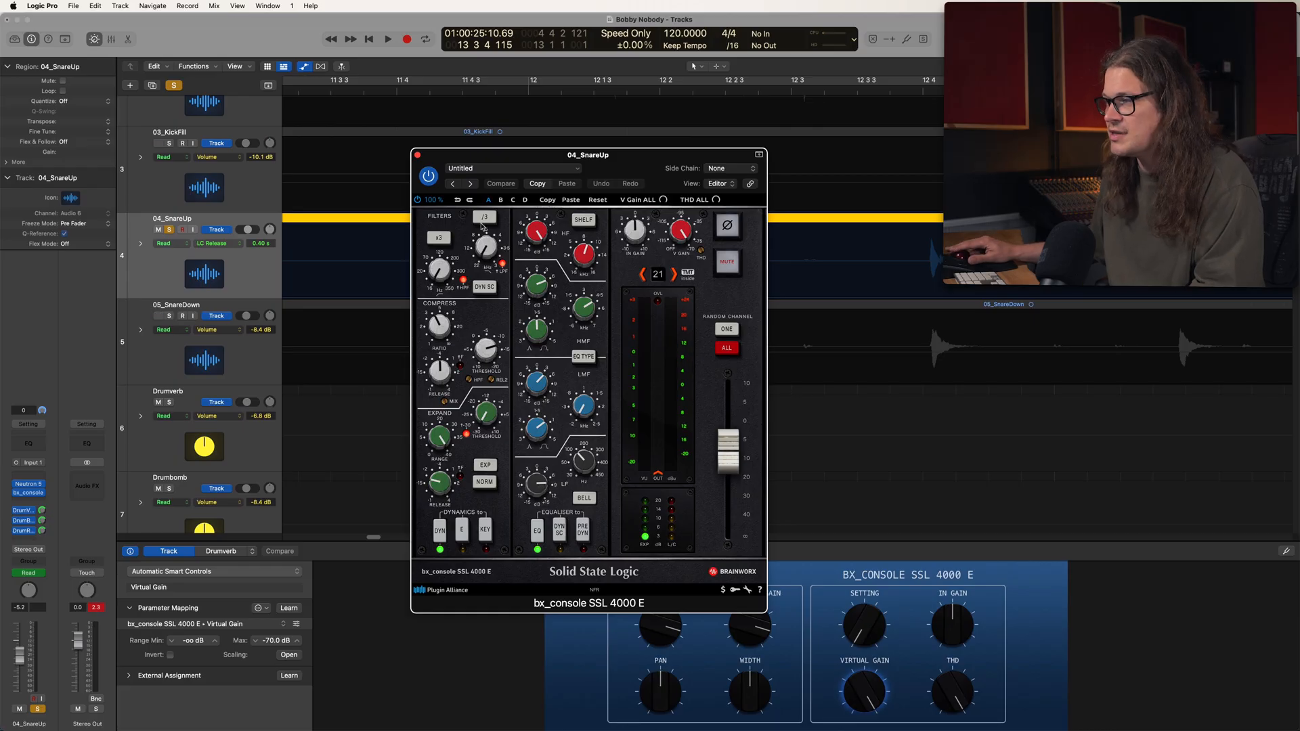
# Step: Map one snare smart-control knob to bx_console EQ High Gain and add EQ Low Gain
pyautogui.click(418, 154)
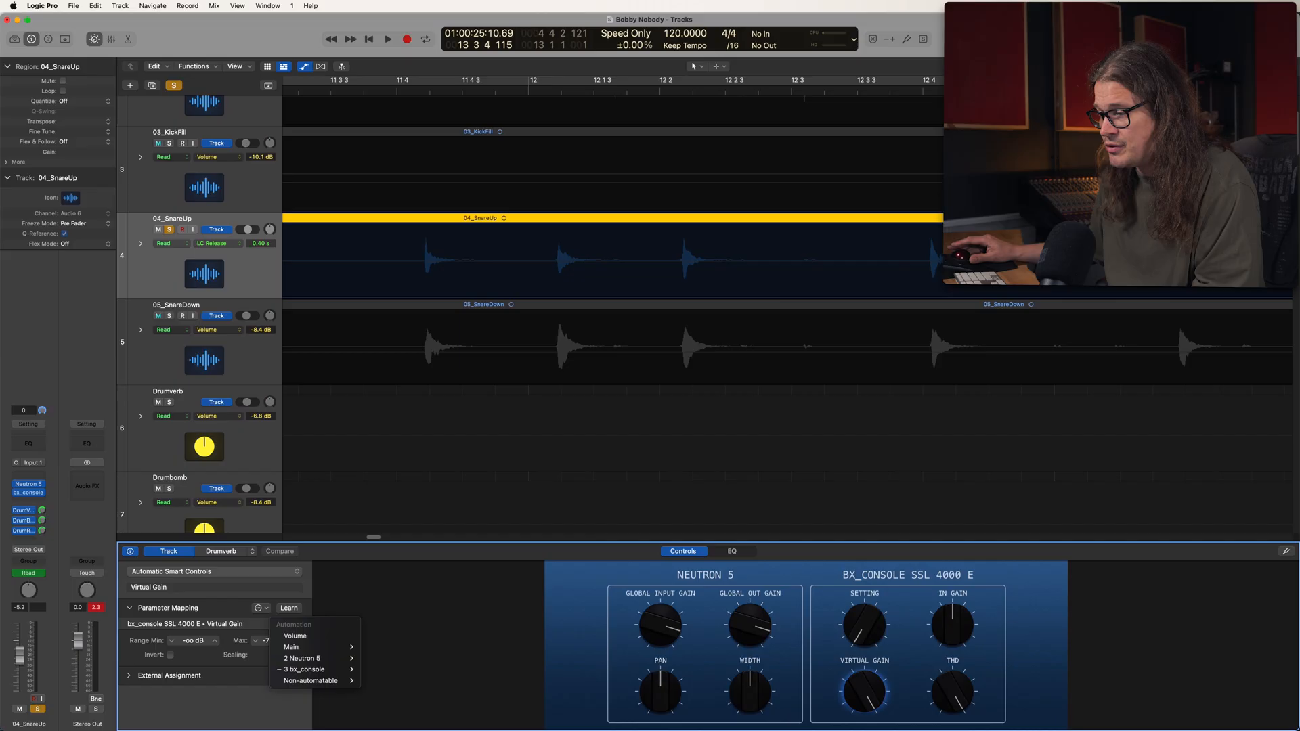
pyautogui.click(305, 669)
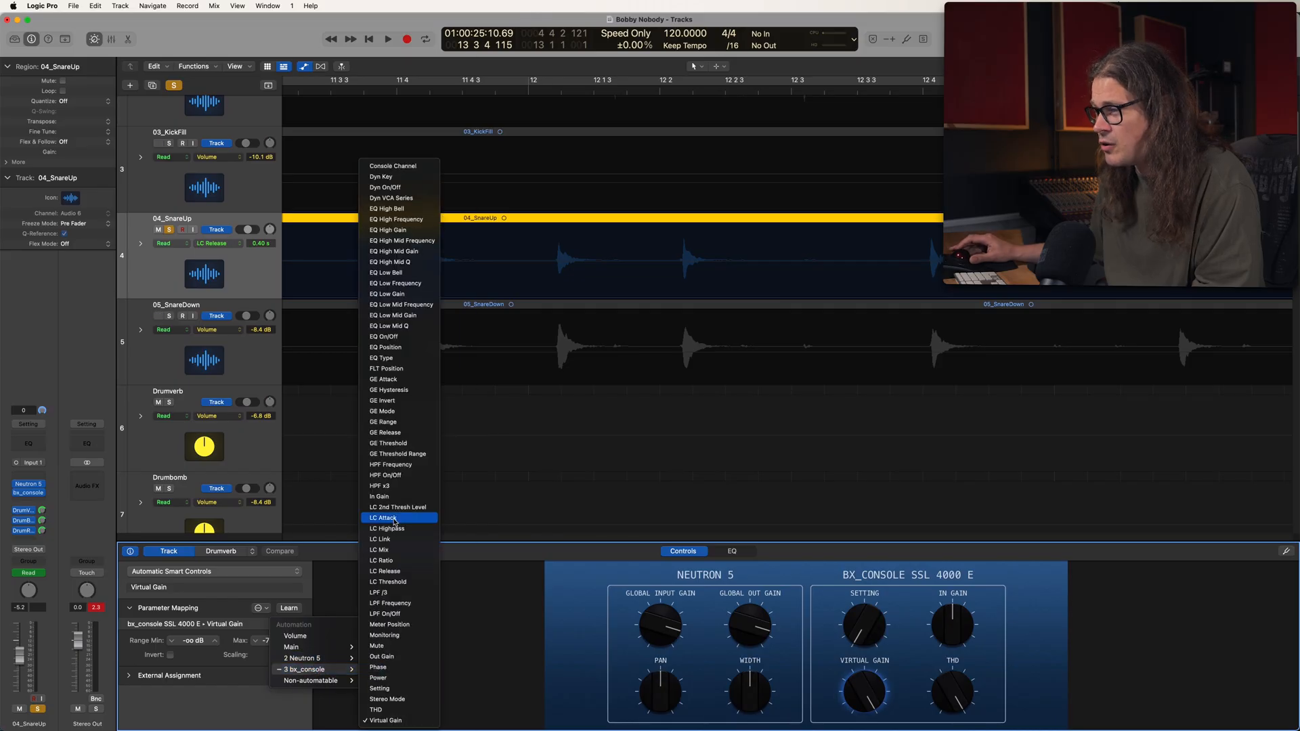
pyautogui.moveTo(399, 230)
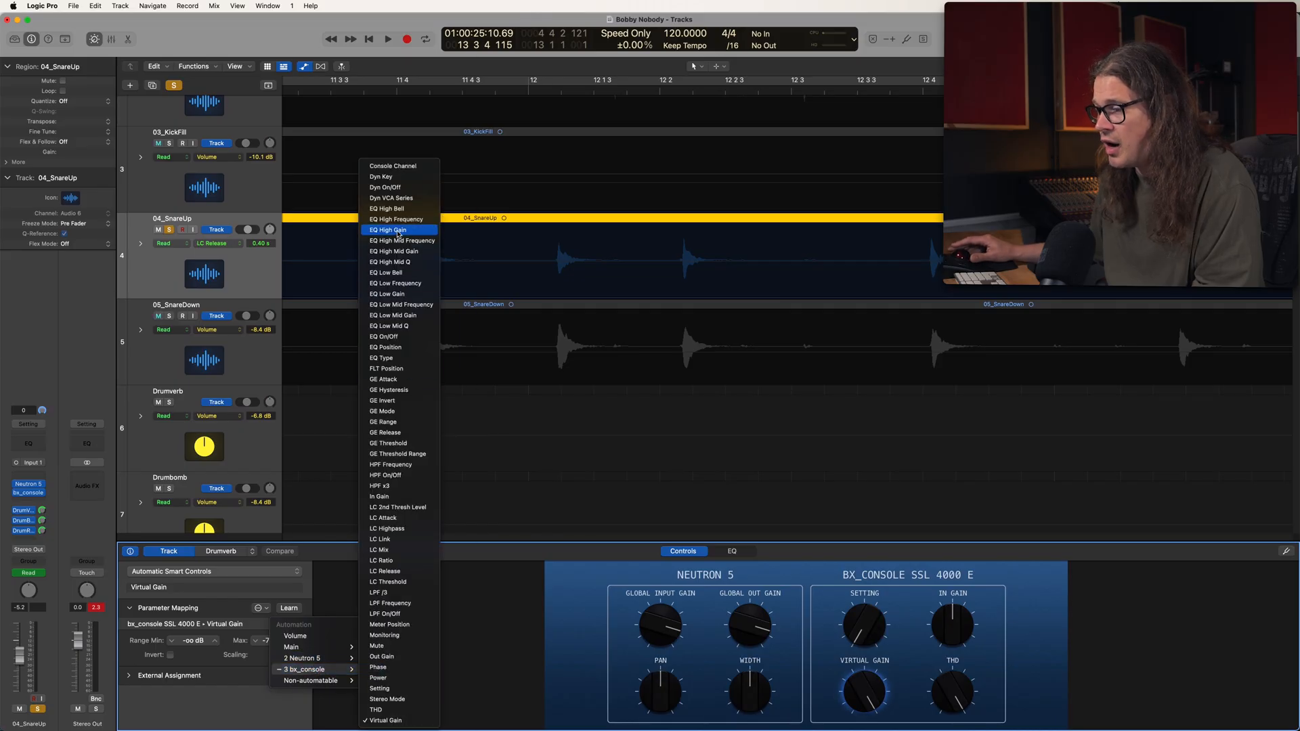
pyautogui.click(388, 230)
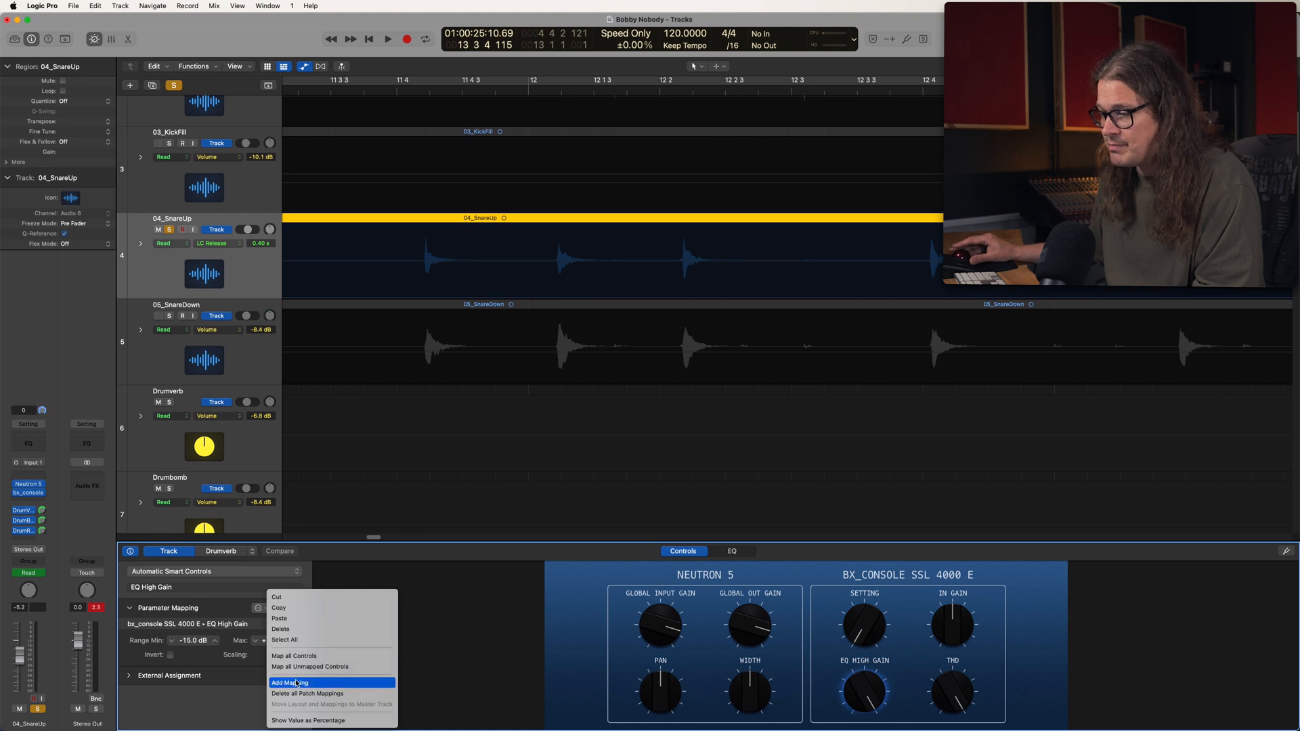
pyautogui.click(290, 683)
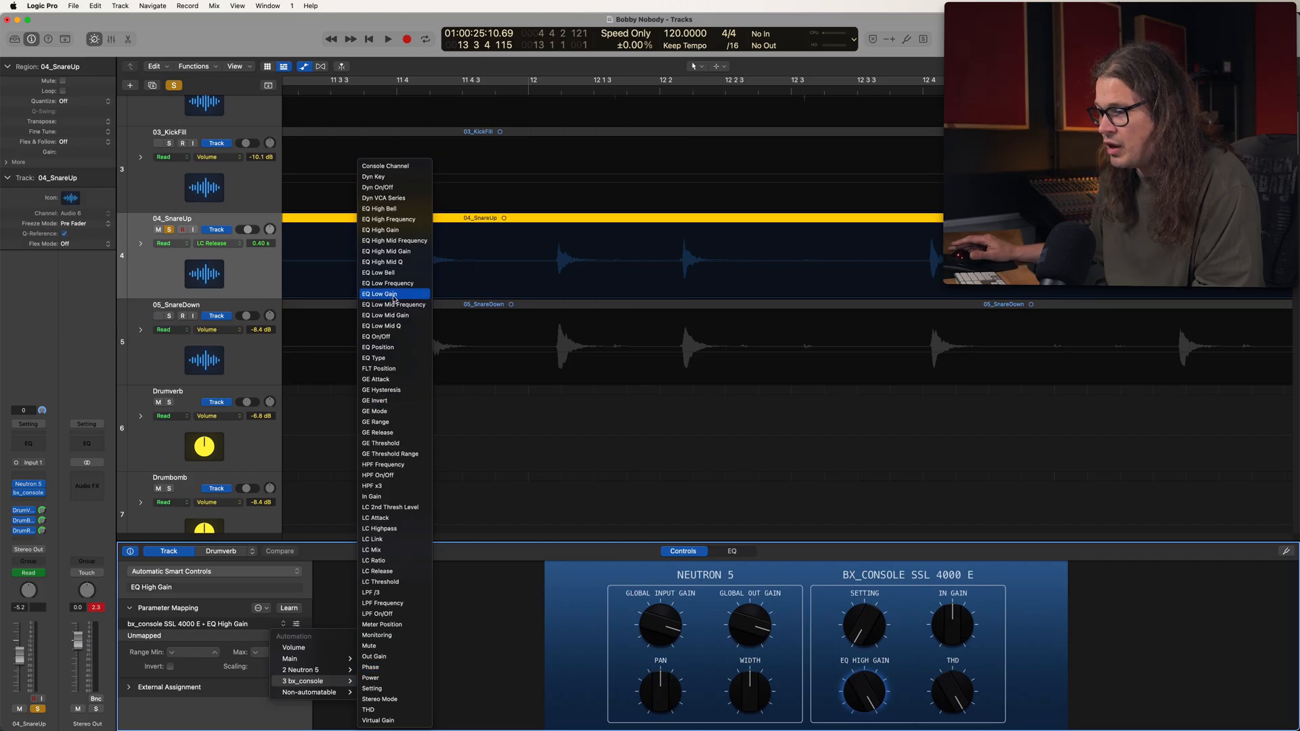
pyautogui.click(380, 294)
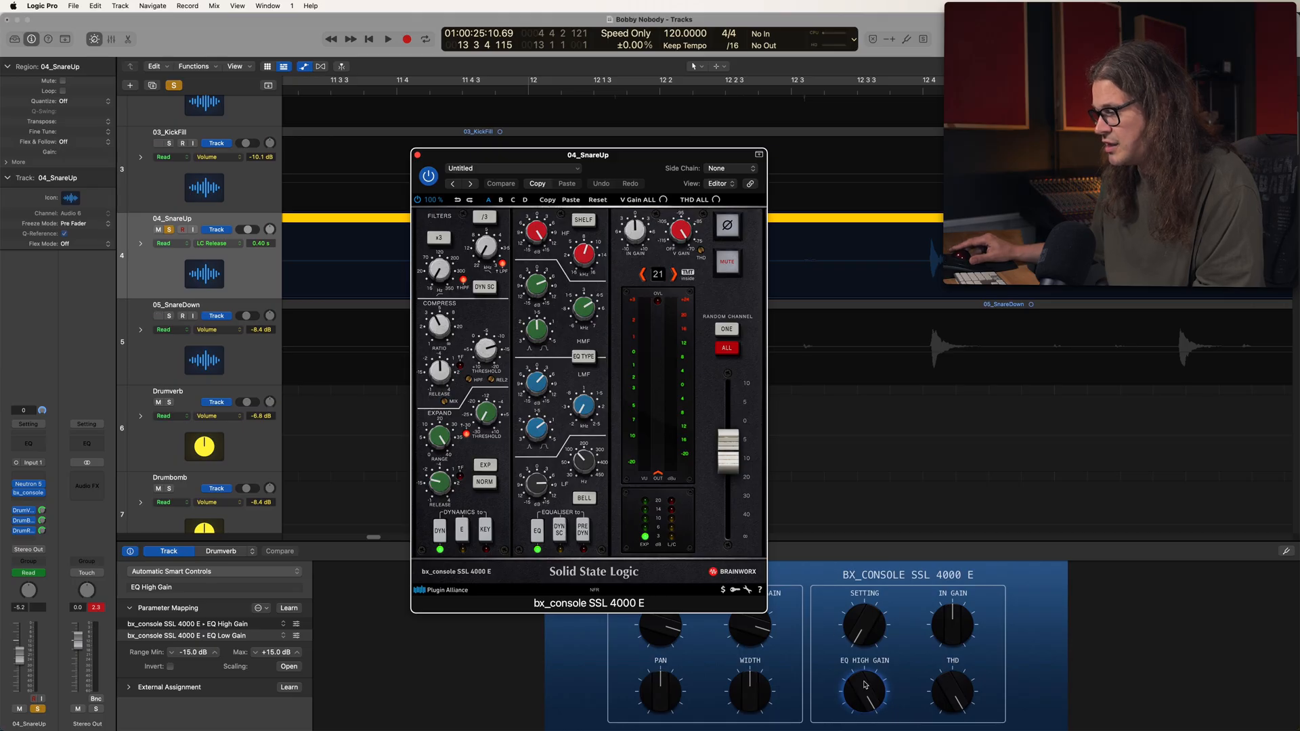
# Step: Invert the EQ Low Gain mapping and turn the knob to confirm highs rise as lows fall
pyautogui.moveTo(865, 688); pyautogui.dragTo(866, 672)
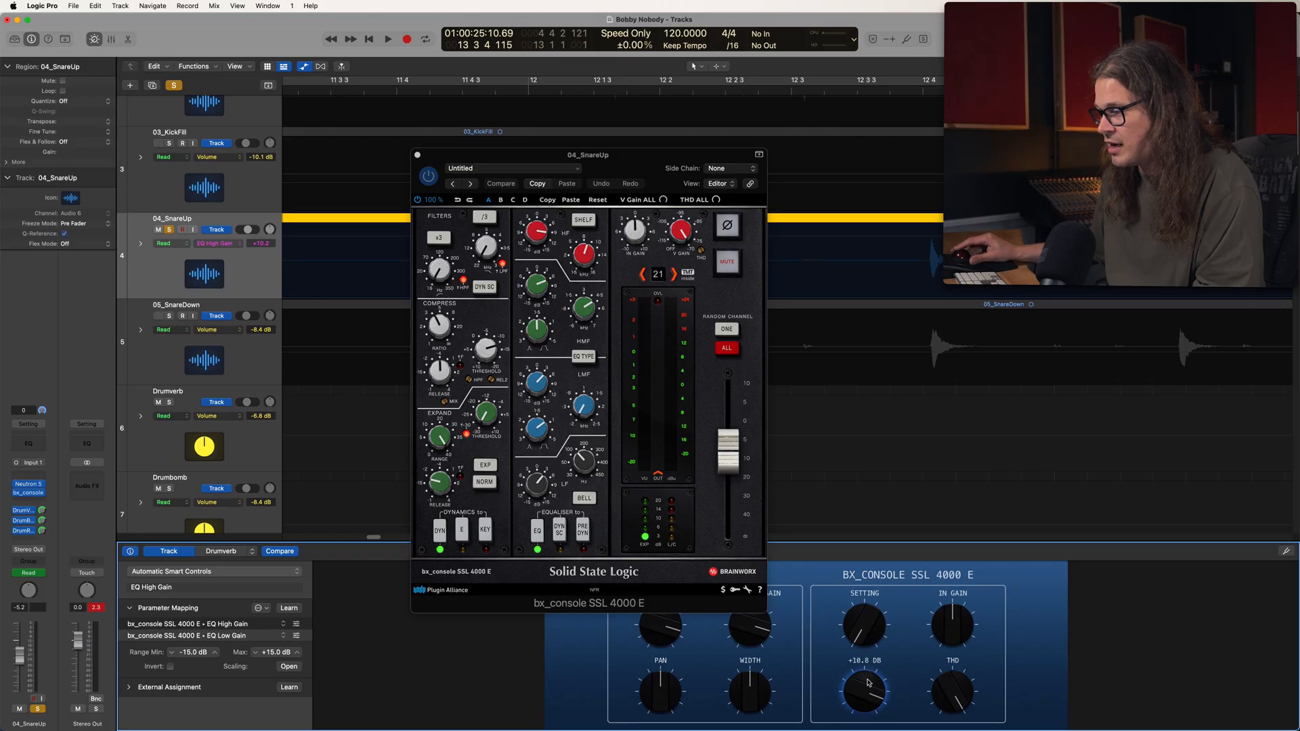
pyautogui.moveTo(865, 692); pyautogui.dragTo(871, 680)
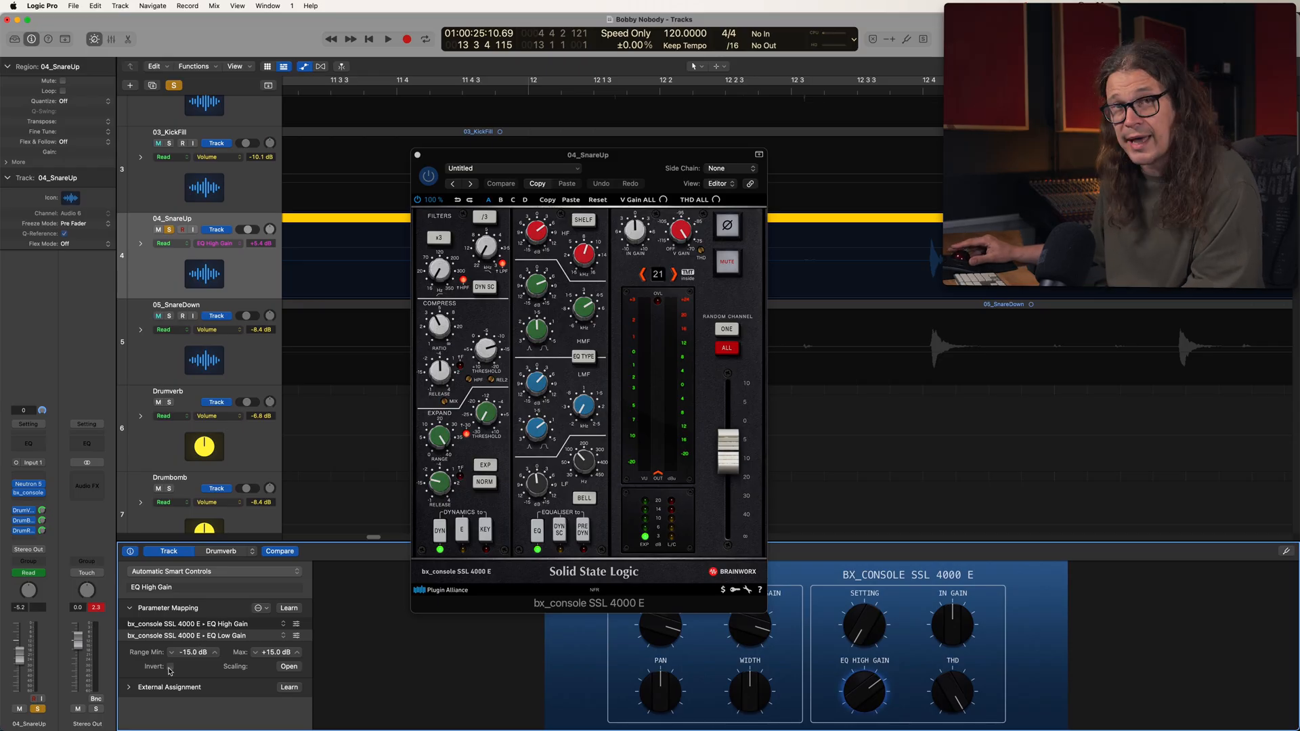
pyautogui.click(168, 666)
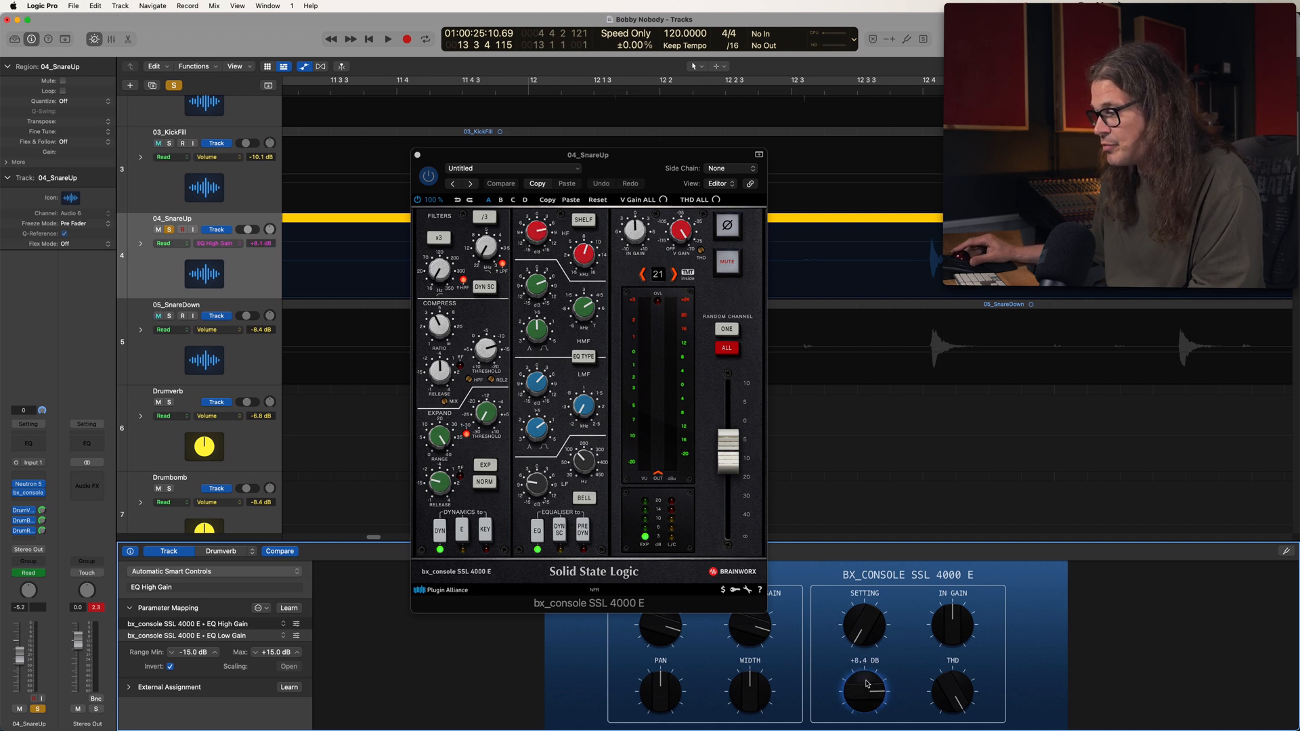
pyautogui.moveTo(866, 671); pyautogui.dragTo(865, 705)
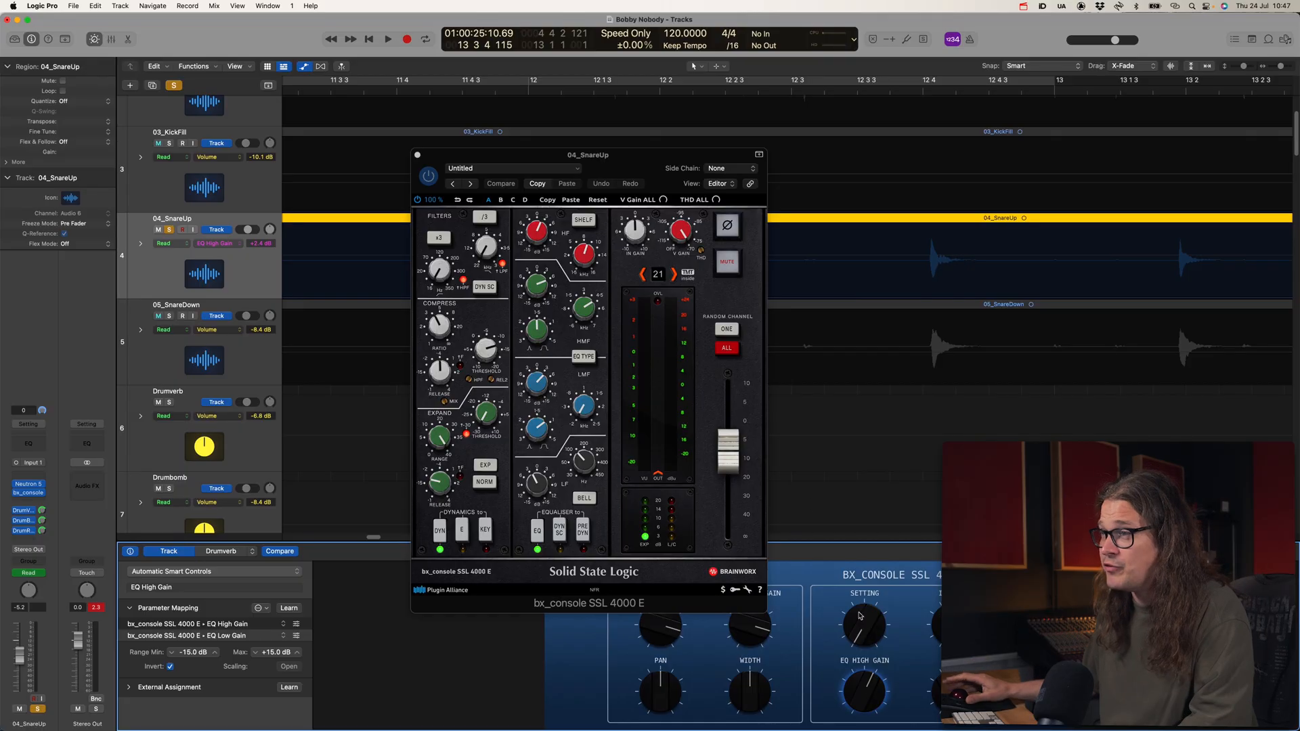
# Step: Show the EQ High Gain automation lane on 04_SnareUp and add automation points
pyautogui.click(214, 5)
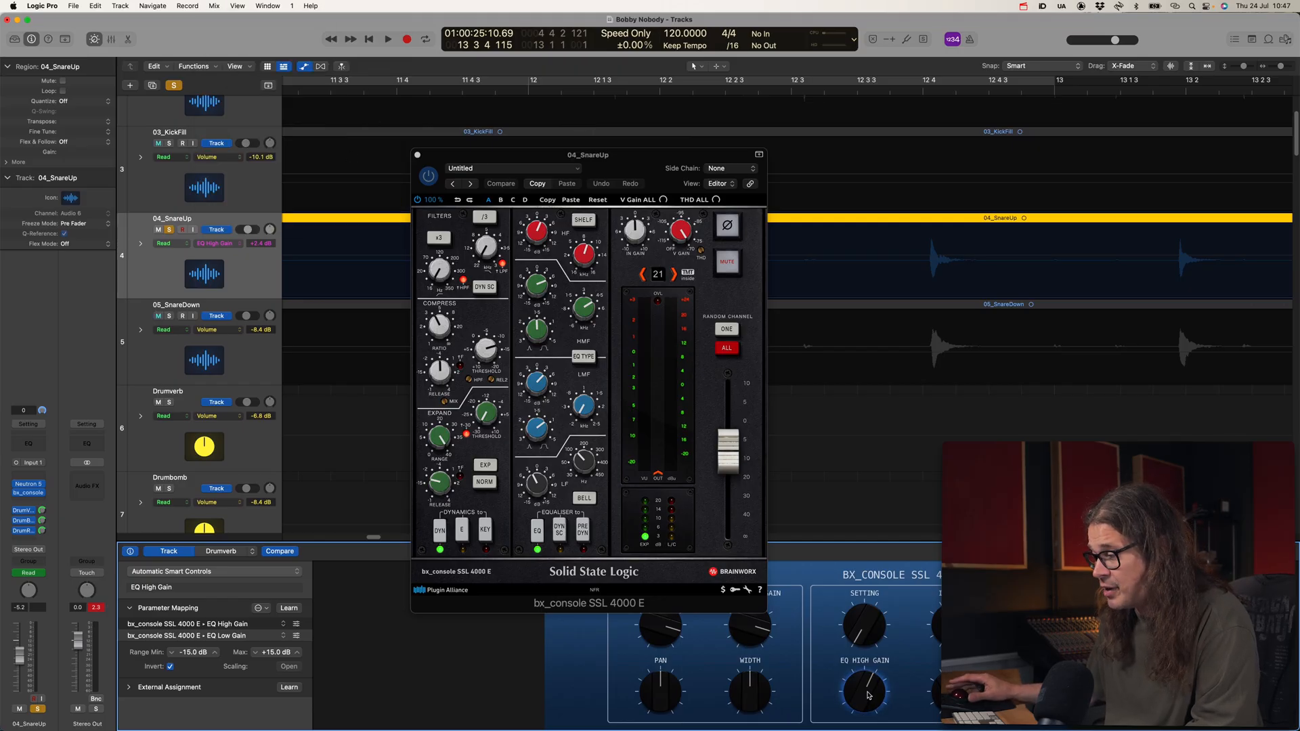
pyautogui.click(214, 242)
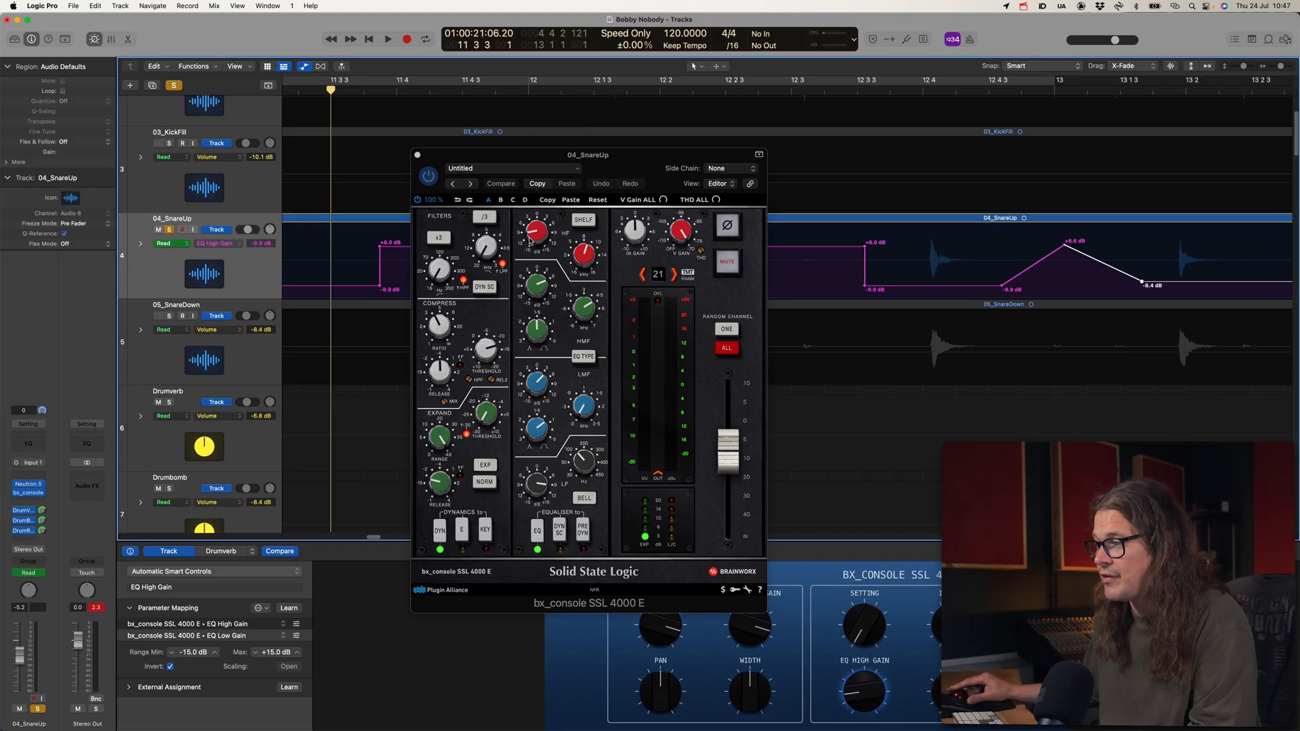
pyautogui.click(387, 39)
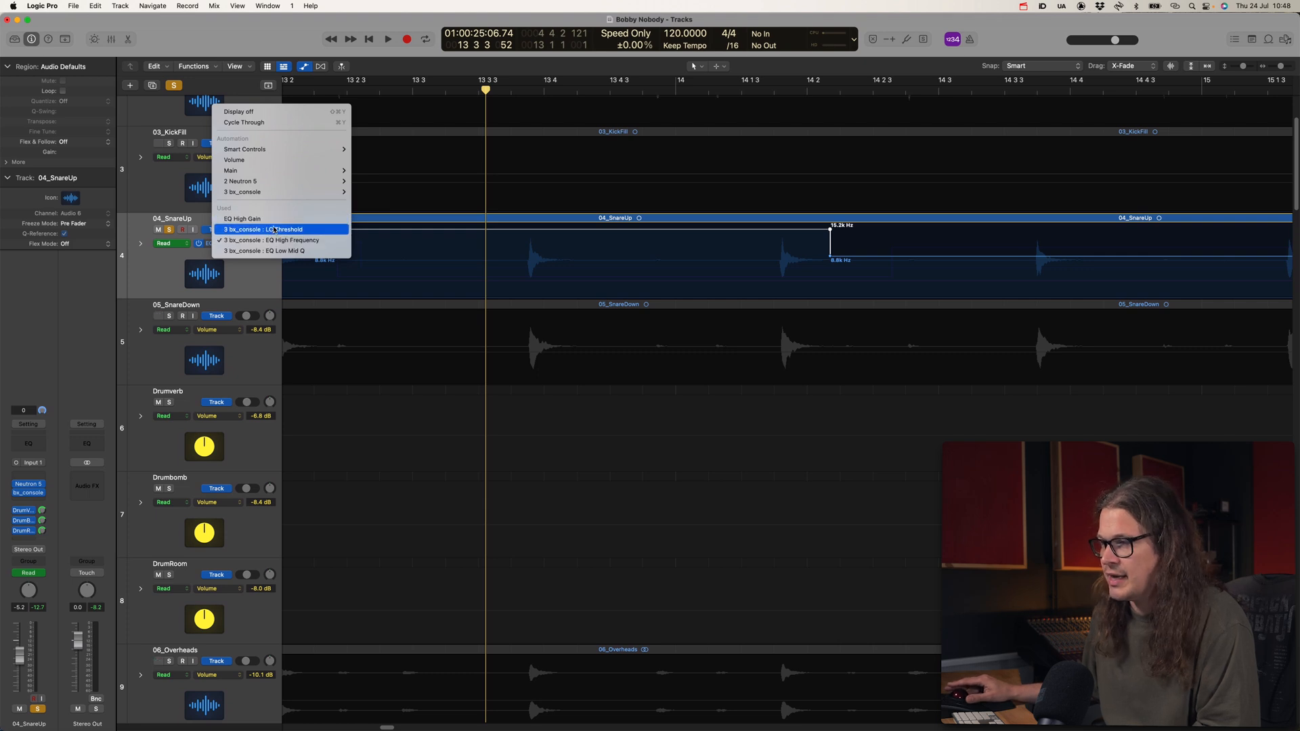
pyautogui.moveTo(273, 251)
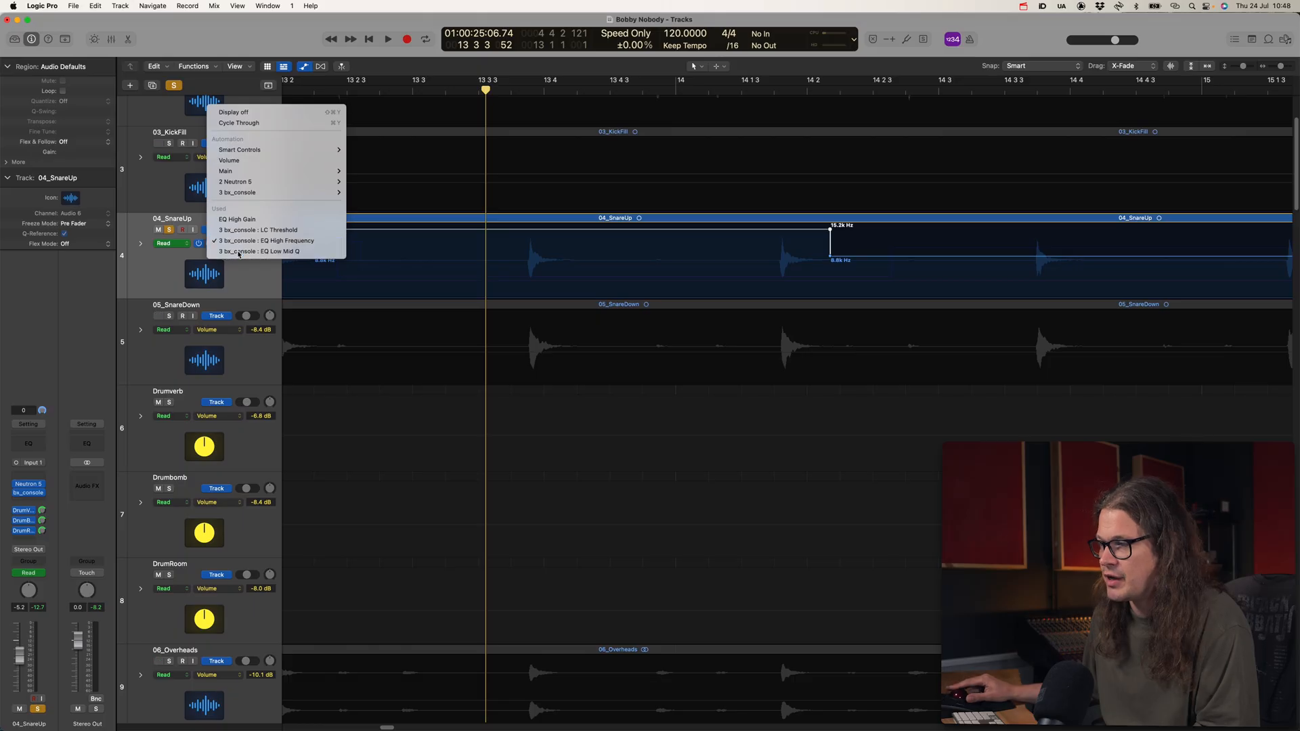
# Step: Display the bx_console LC Threshold automation on the snare track and reshape its curve
pyautogui.click(260, 252)
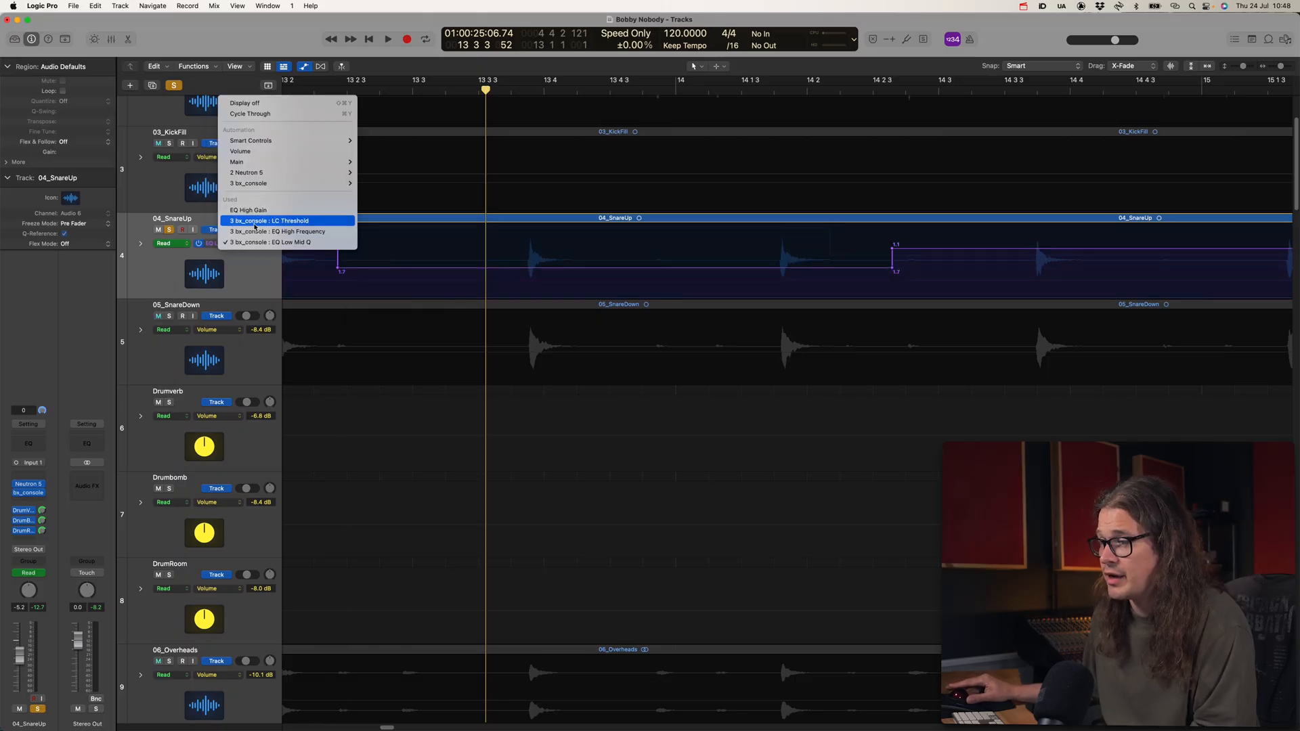
pyautogui.click(273, 221)
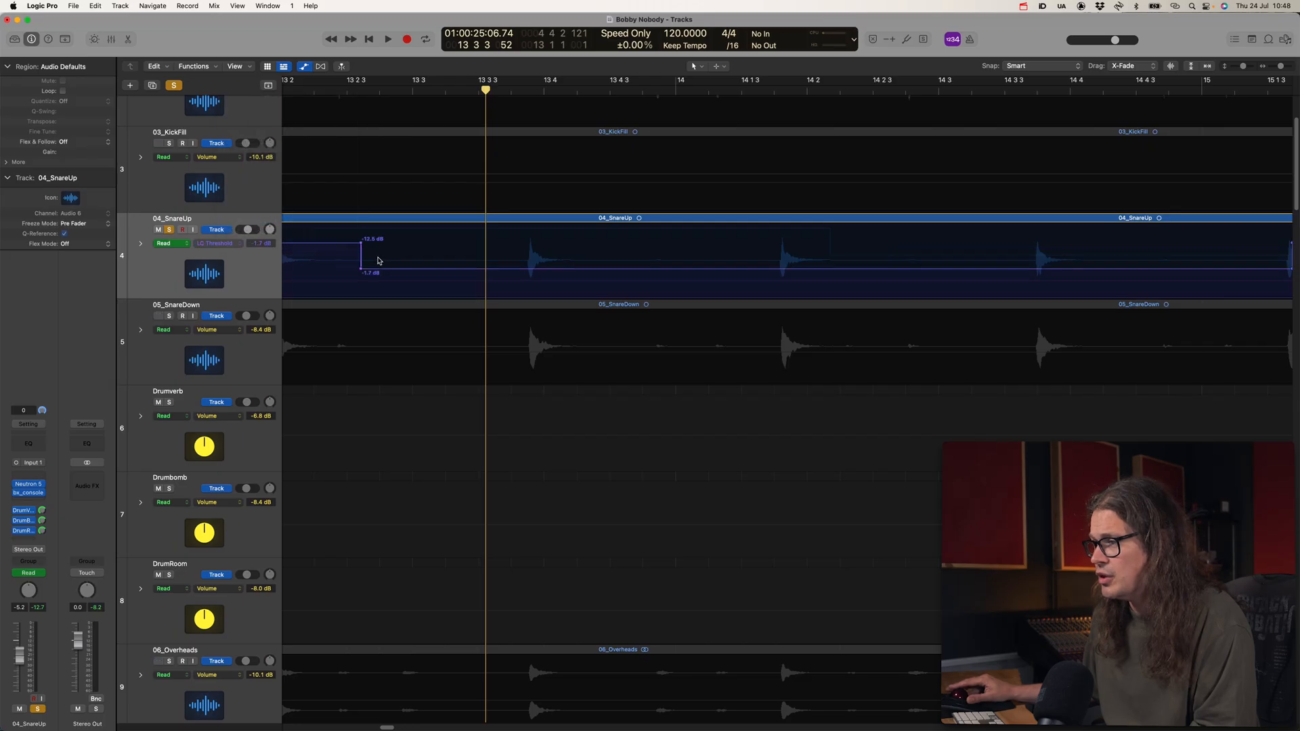
pyautogui.moveTo(368, 250); pyautogui.dragTo(374, 260)
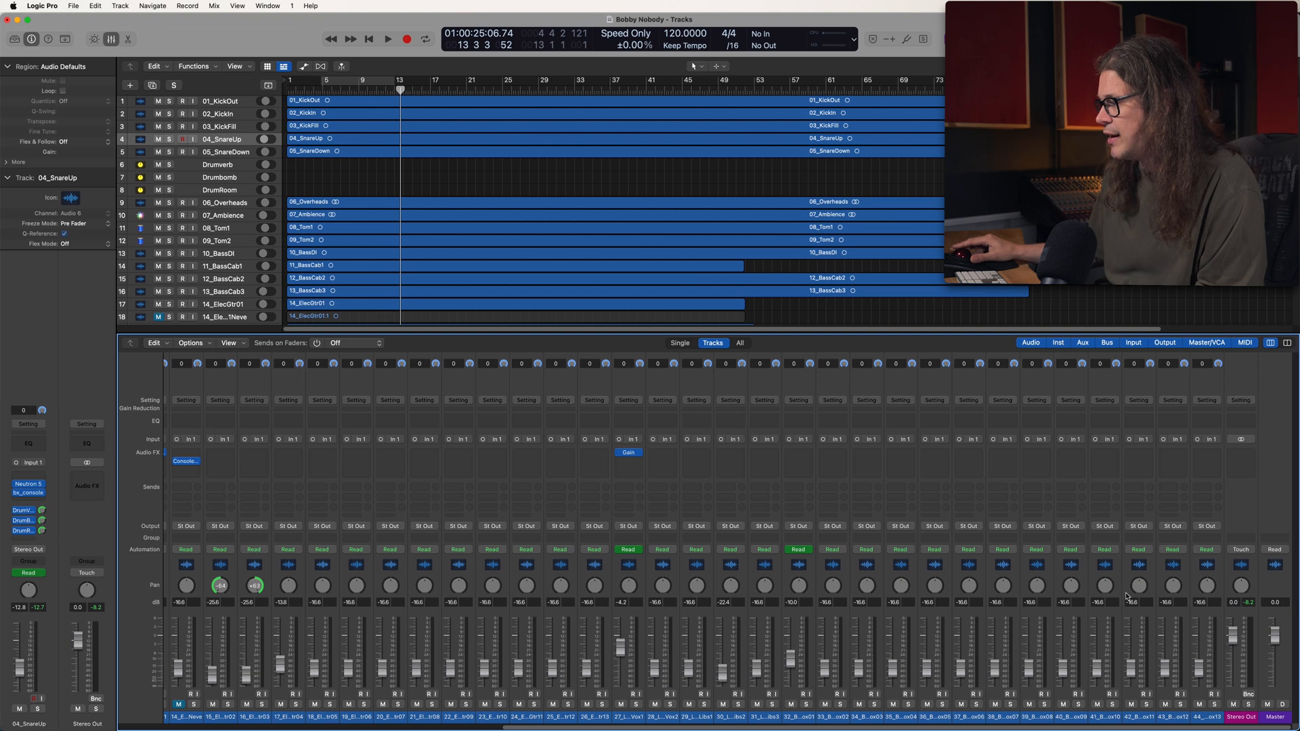
# Step: Scroll the tracks area down to the backing vocal tracks above the open mixer
pyautogui.scroll(-3)
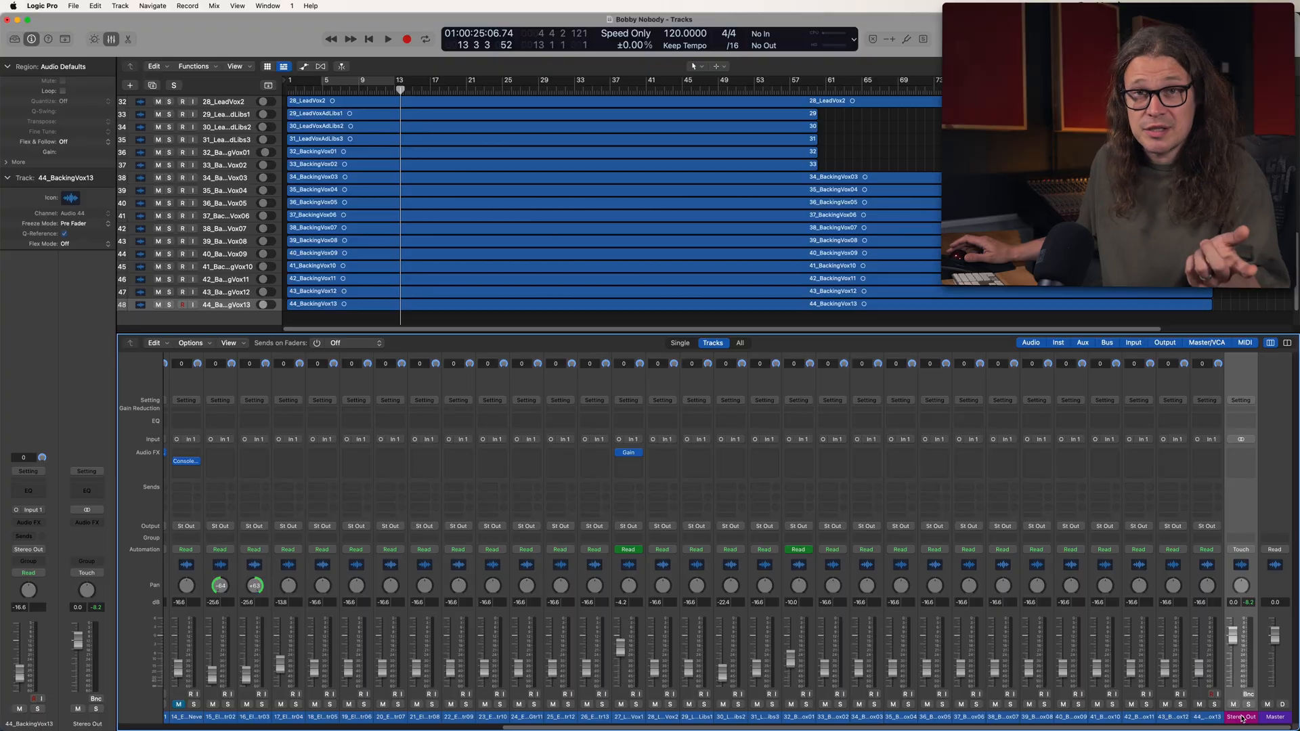
# Step: Create a volume fade-out on the main output, adding a Stereo Out track
pyautogui.click(214, 5)
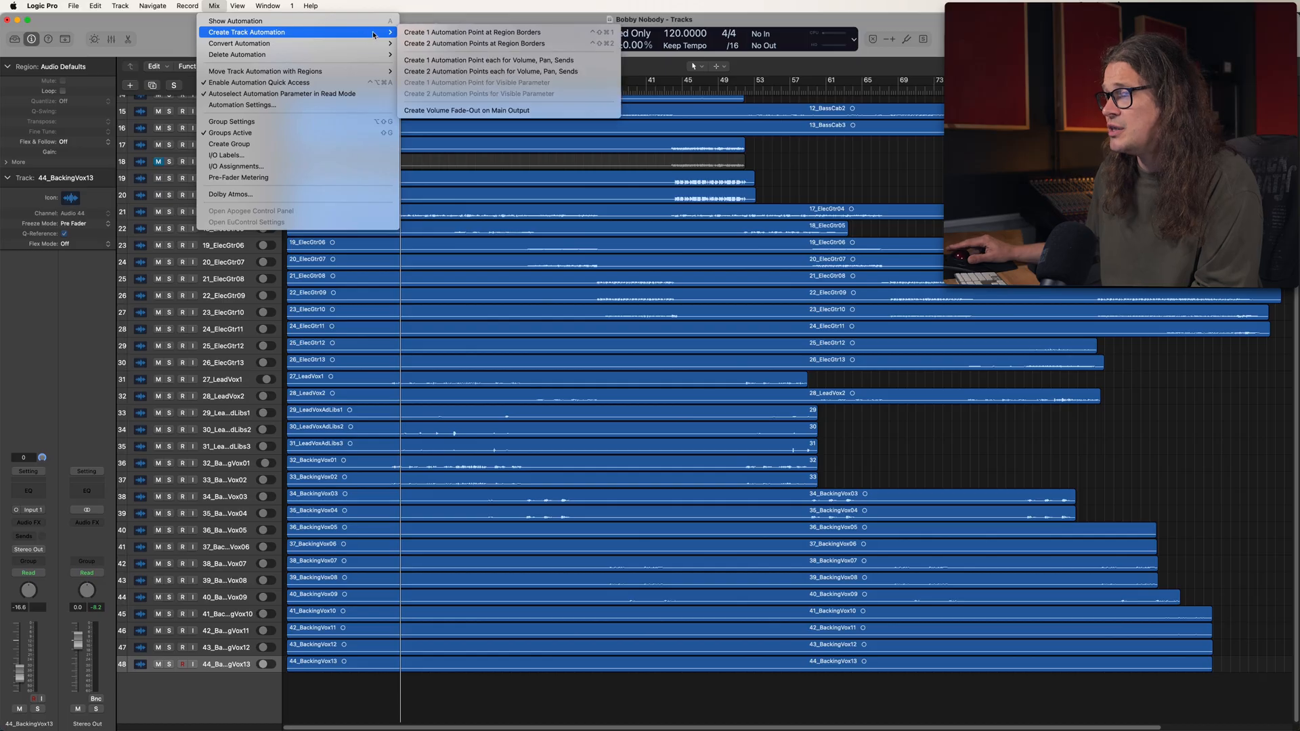
pyautogui.moveTo(466, 110)
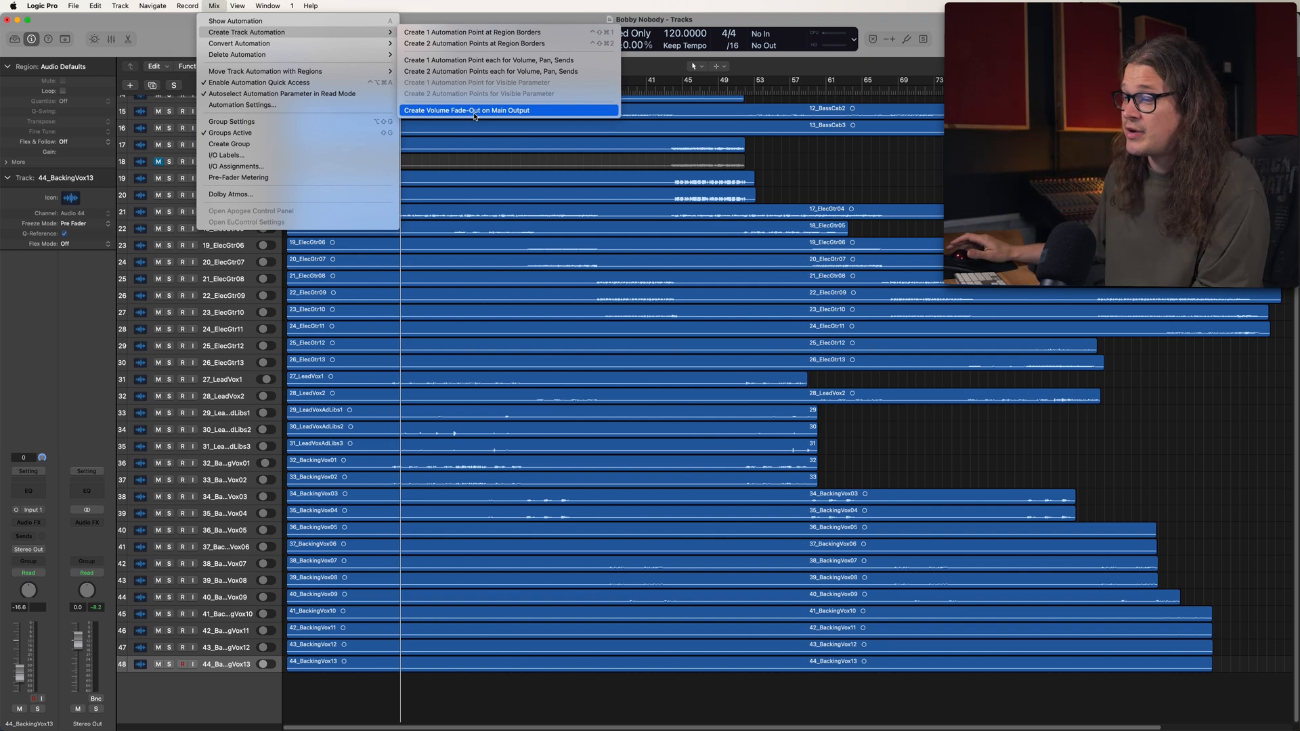
pyautogui.click(468, 110)
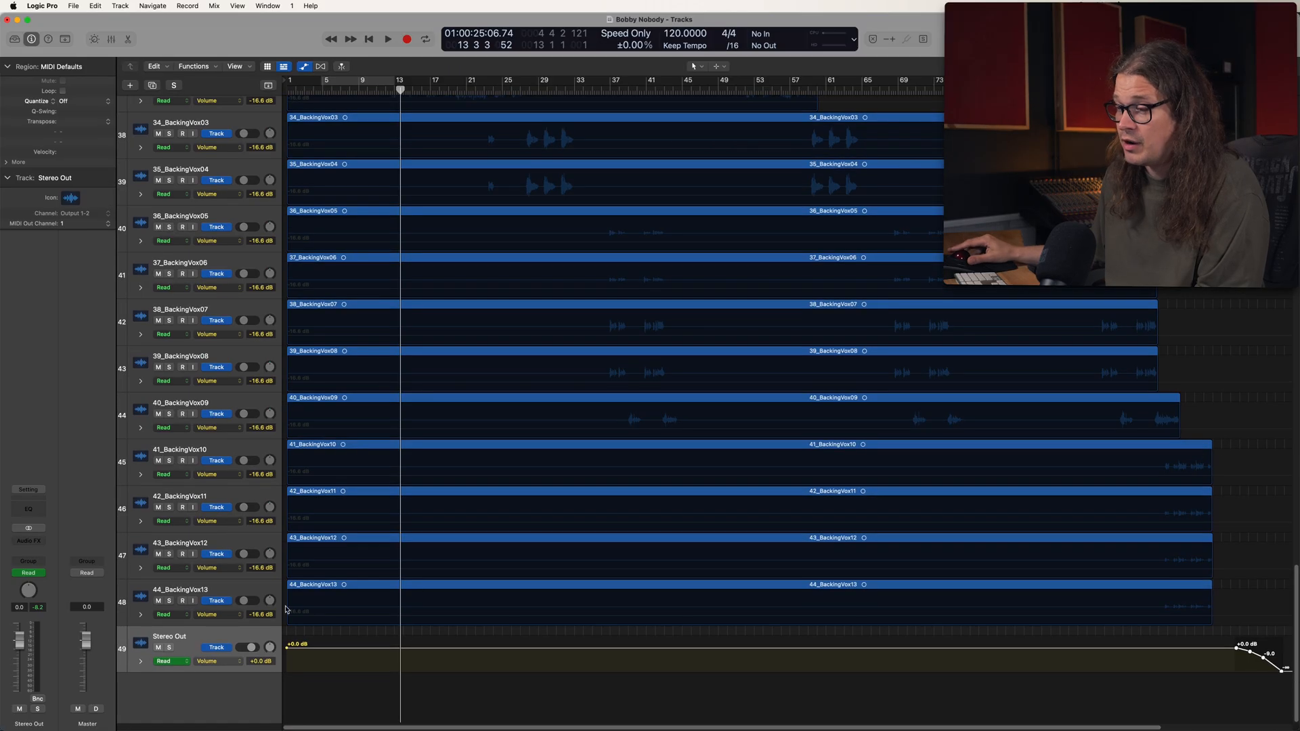